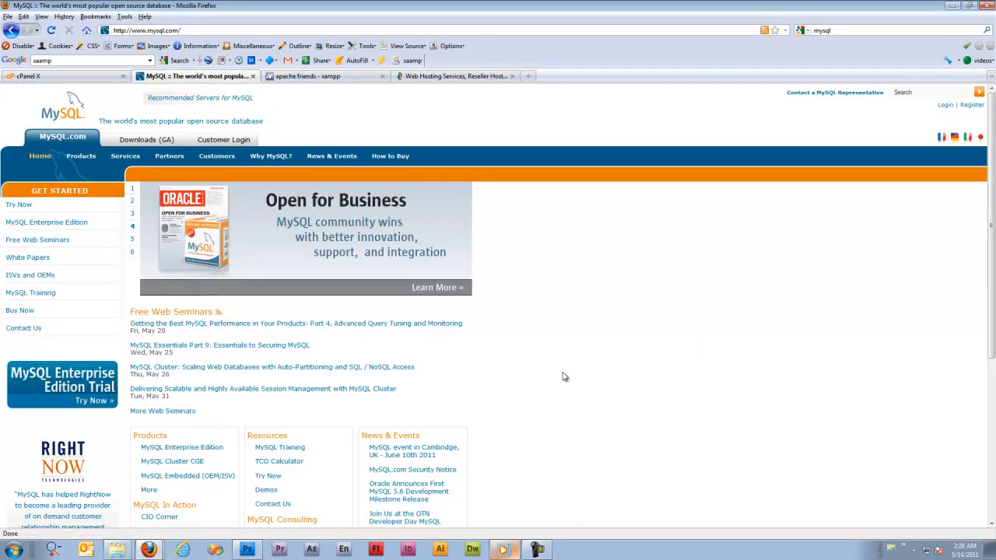
pyautogui.moveTo(561, 374)
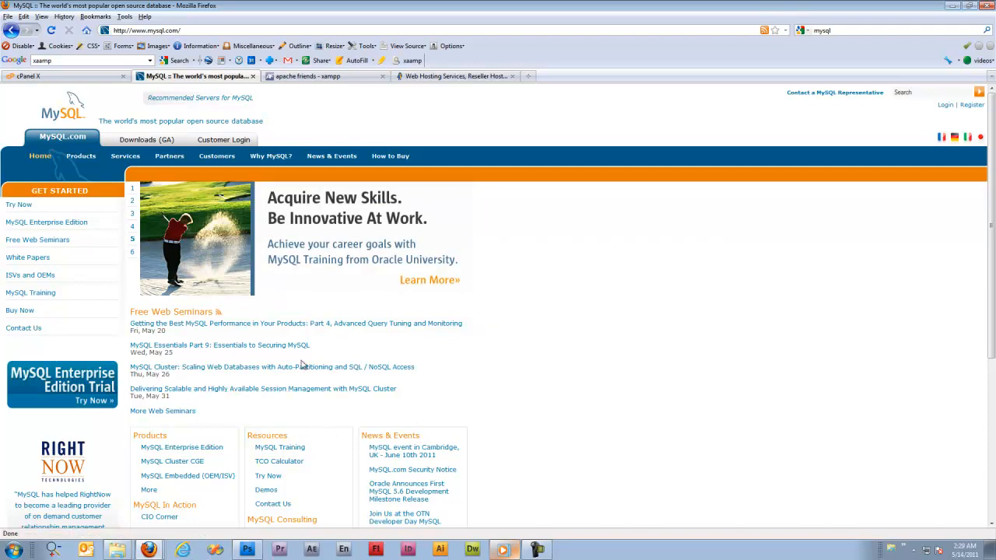
# Step: Open the MySQL Downloads (GA) page listing MySQL Community Server 5.5.12
pyautogui.click(145, 139)
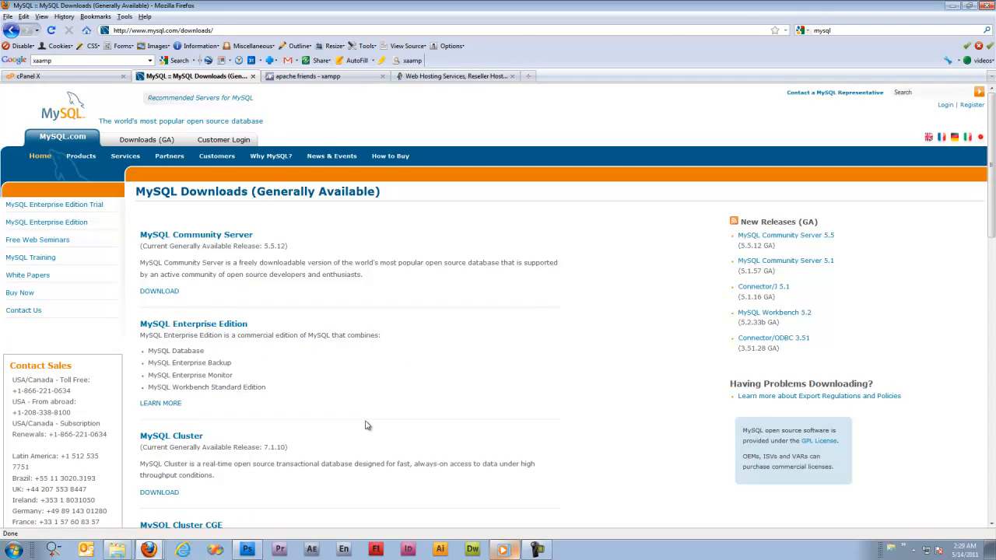
pyautogui.moveTo(366, 409)
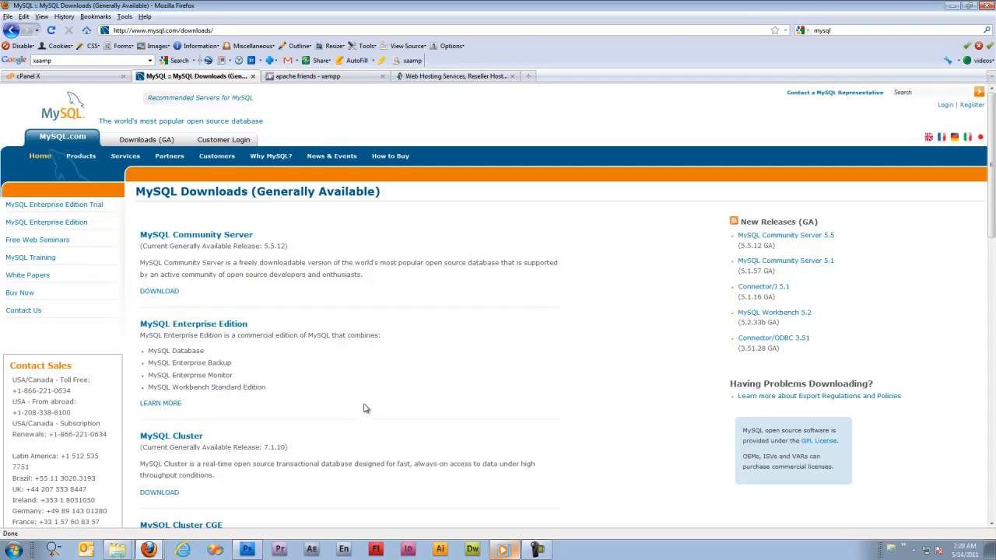
pyautogui.moveTo(368, 408)
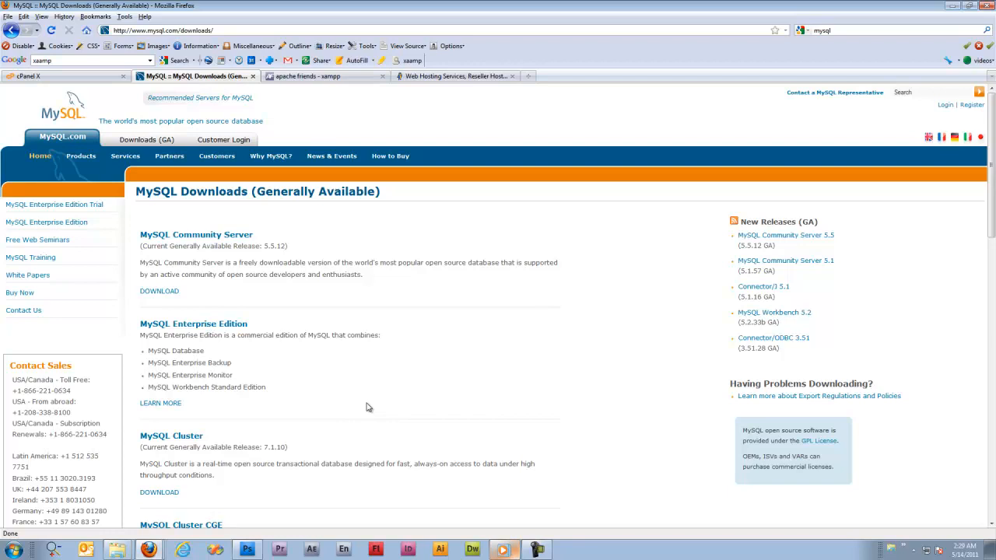
pyautogui.moveTo(371, 404)
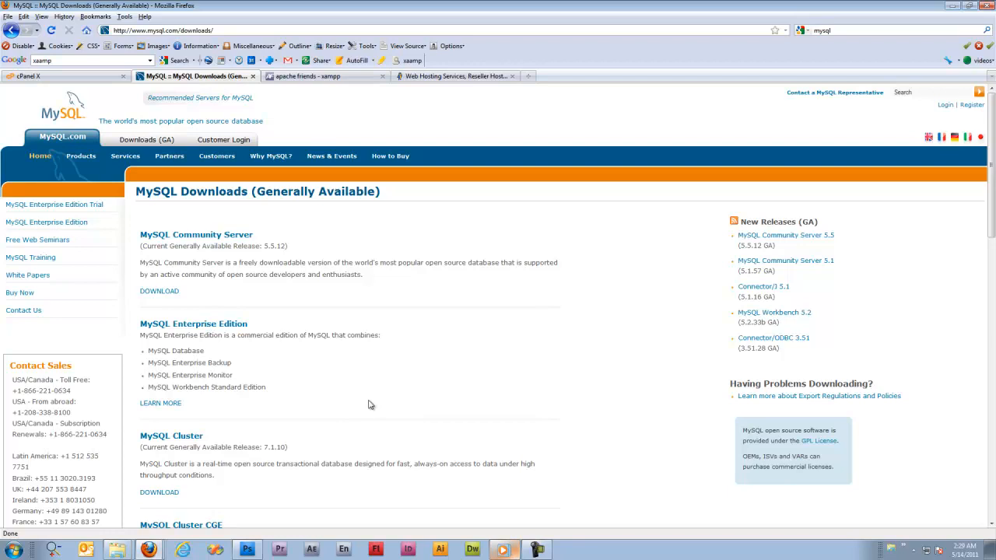
pyautogui.moveTo(423, 382)
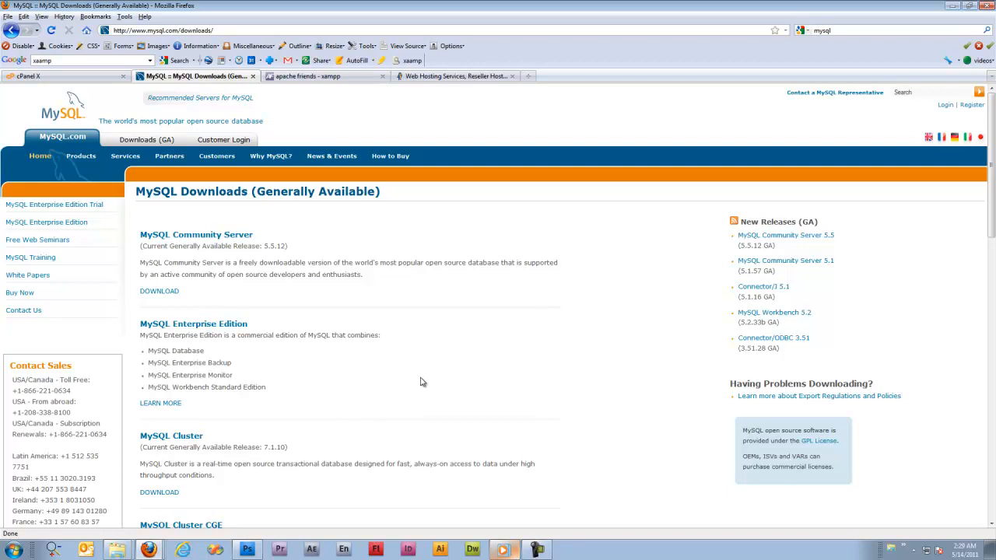
pyautogui.moveTo(397, 252)
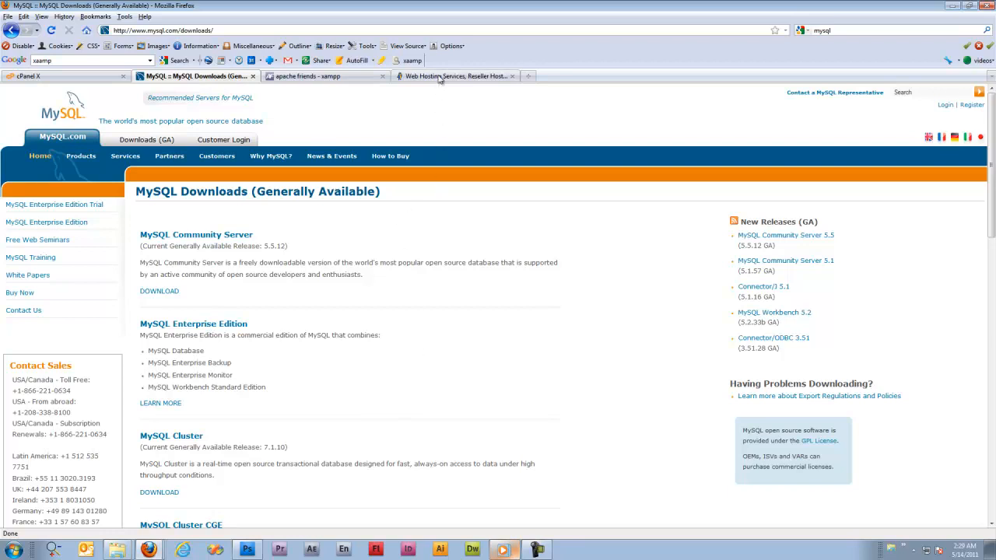
# Step: Switch to the HostGator tab showing its web hosting homepage
pyautogui.click(456, 76)
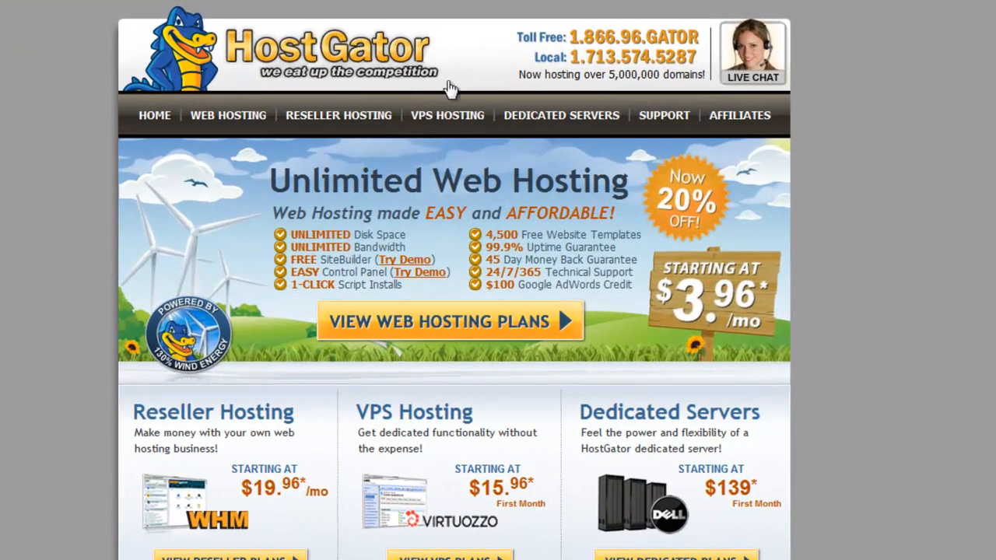
pyautogui.moveTo(8, 325)
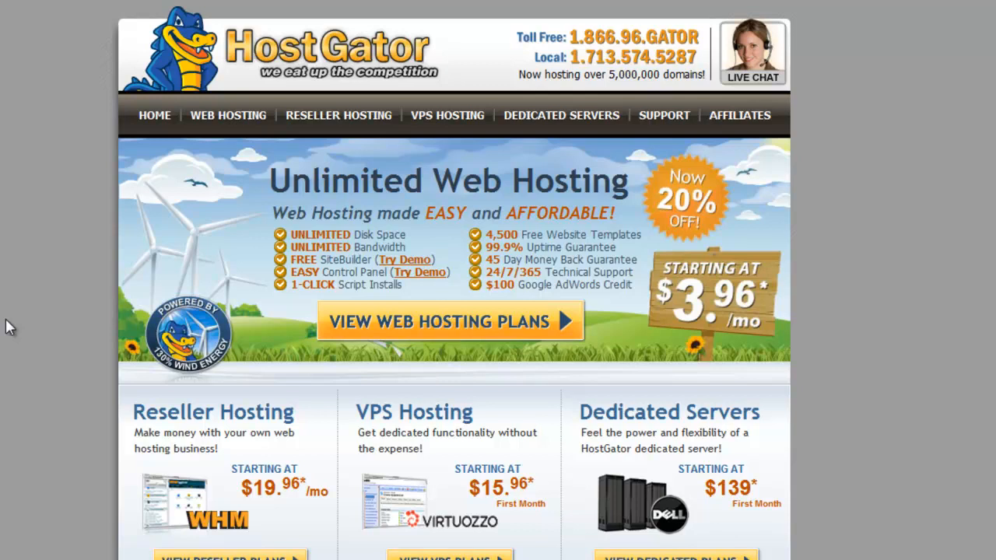
pyautogui.moveTo(14, 333)
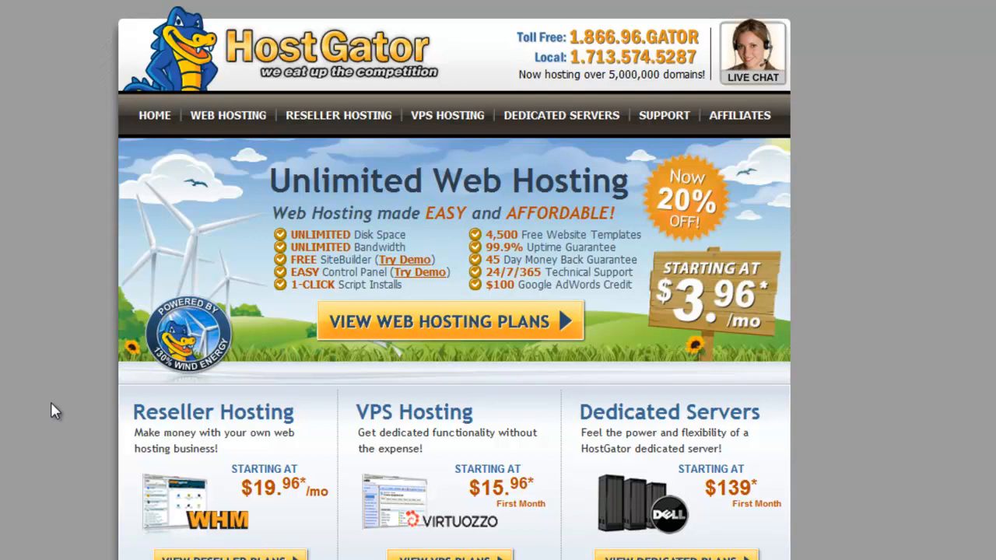
pyautogui.moveTo(293, 438)
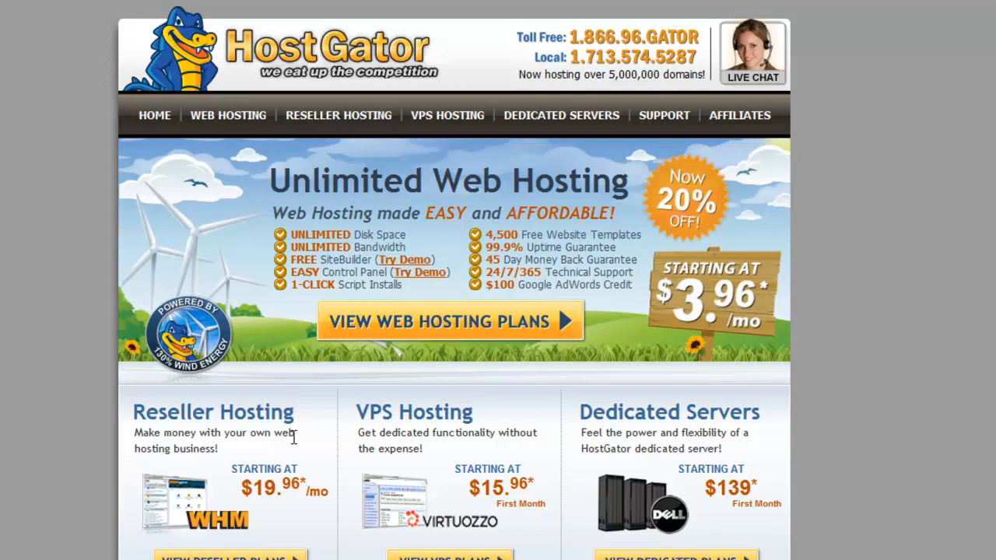
pyautogui.moveTo(136, 544)
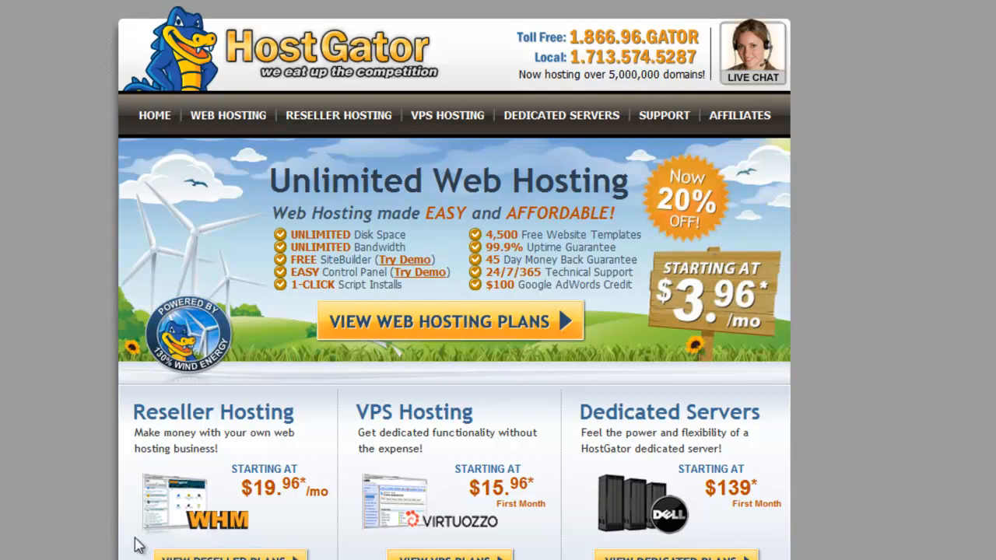
pyautogui.moveTo(27, 502)
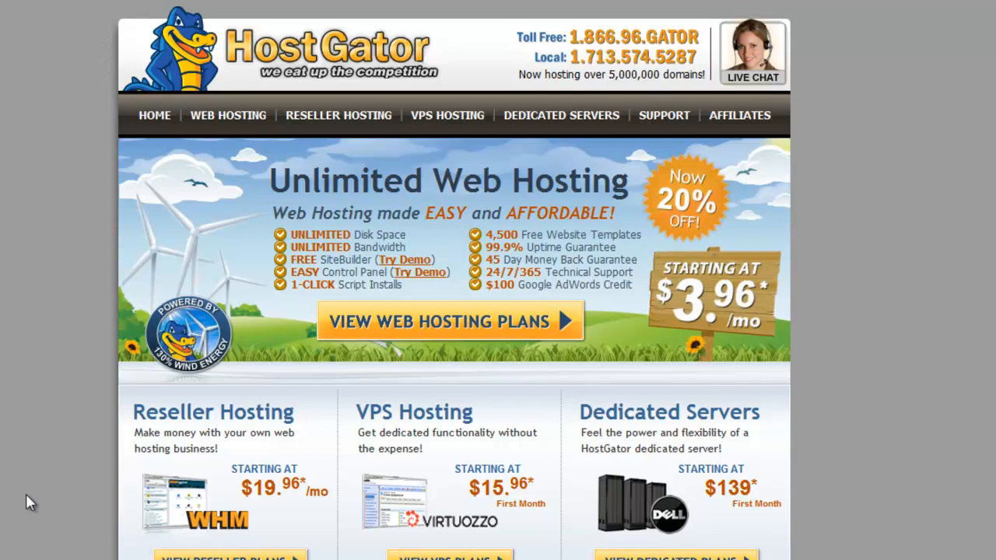
pyautogui.moveTo(84, 359)
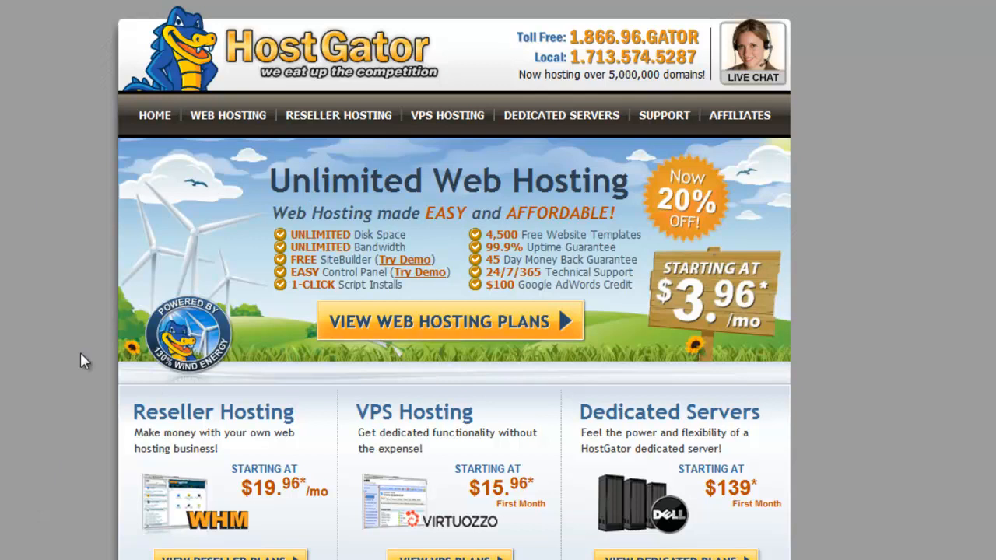
pyautogui.moveTo(34, 183)
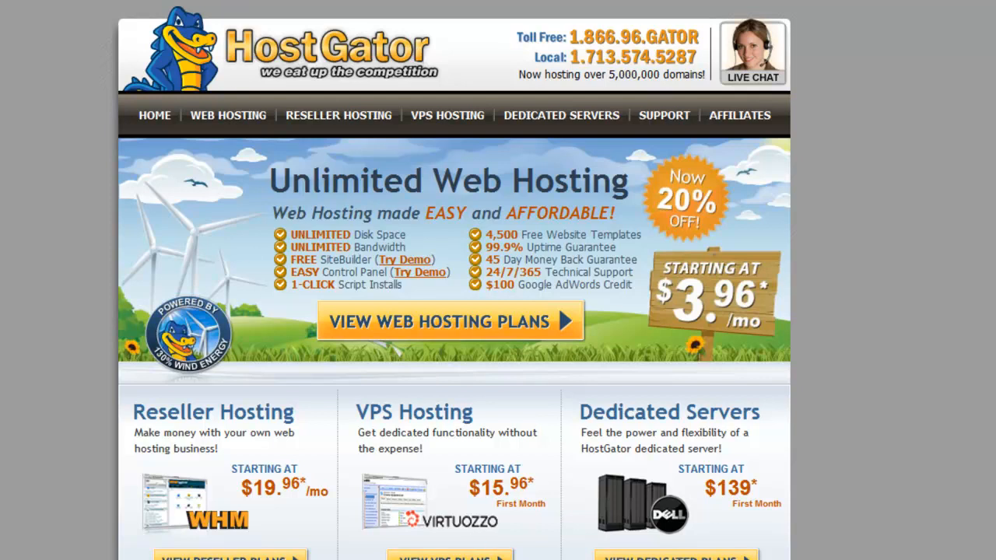
pyautogui.moveTo(327, 130)
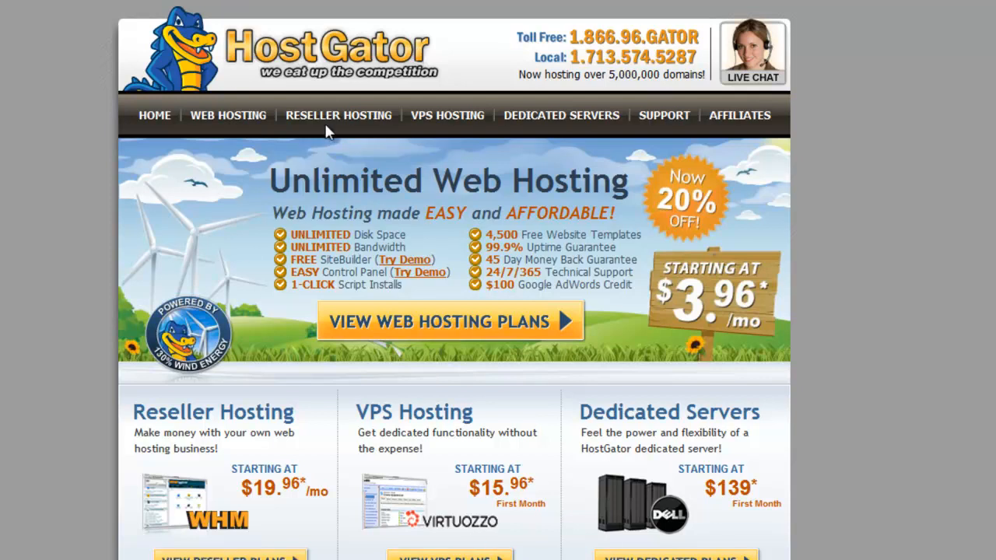
pyautogui.moveTo(42, 555)
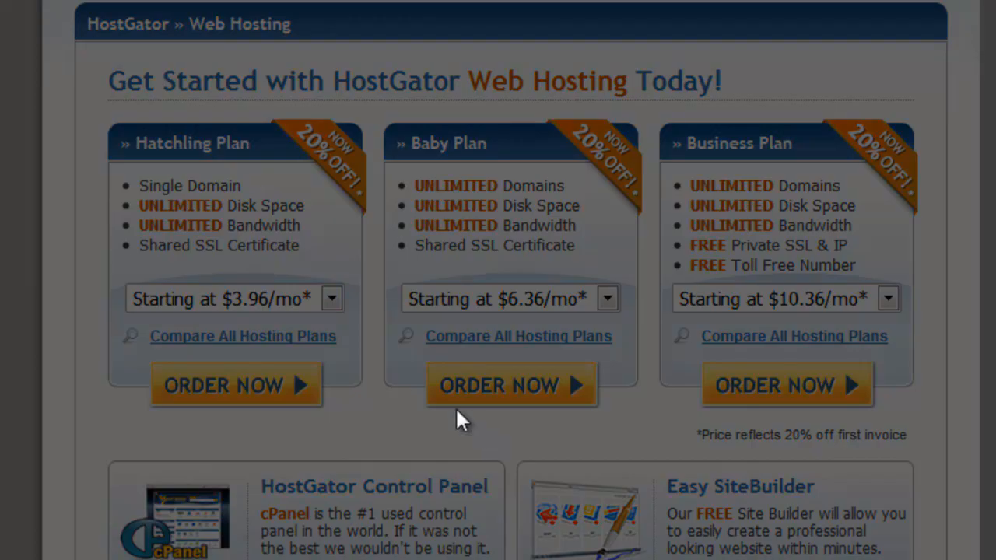
pyautogui.click(243, 335)
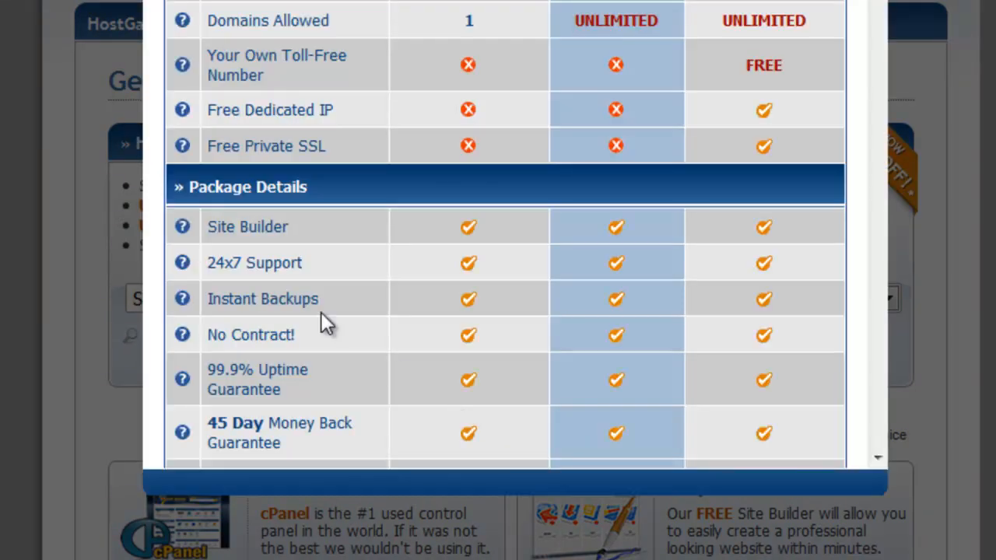
pyautogui.scroll(-3)
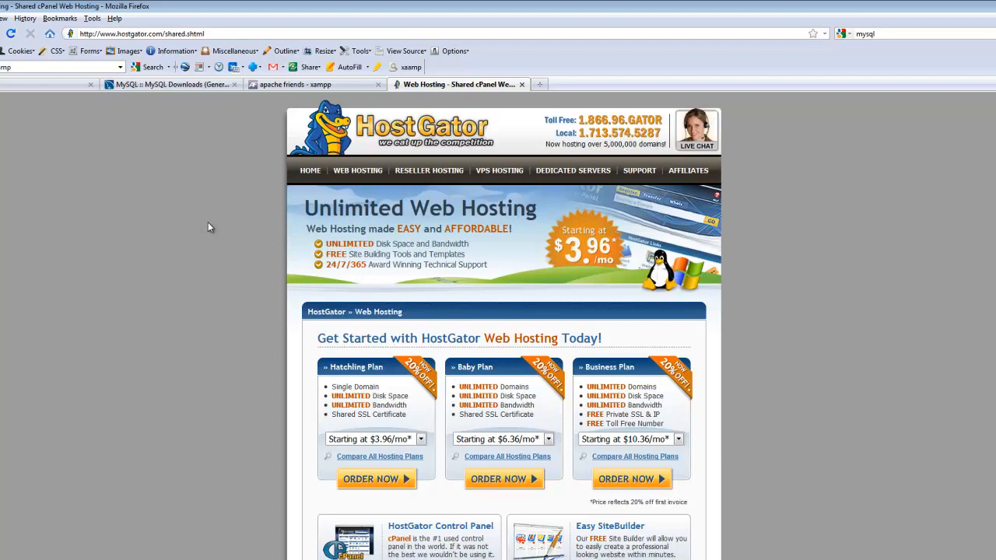
pyautogui.moveTo(284, 88)
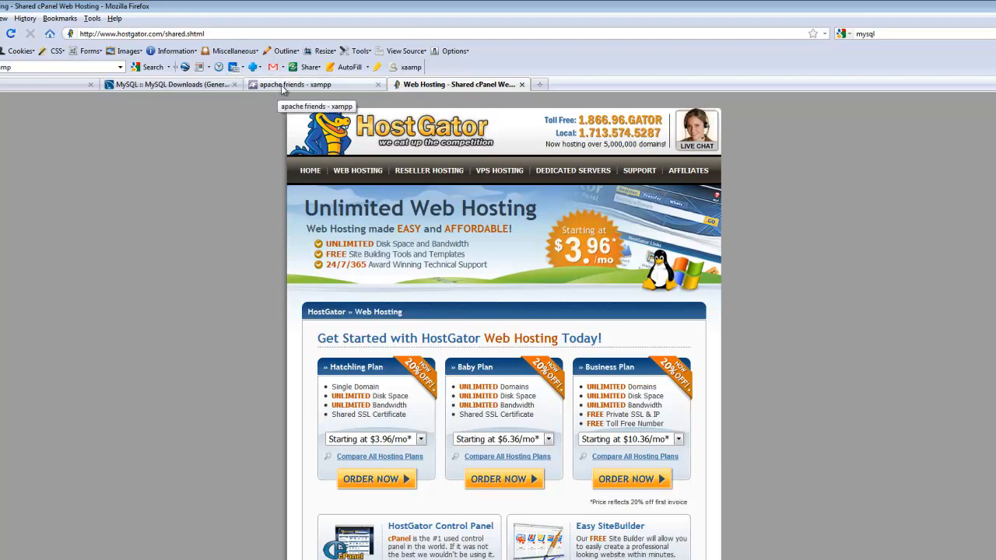
# Step: Switch to the Apache Friends XAMPP tab and scroll through the Linux, Windows and Mac OS X distributions
pyautogui.click(315, 84)
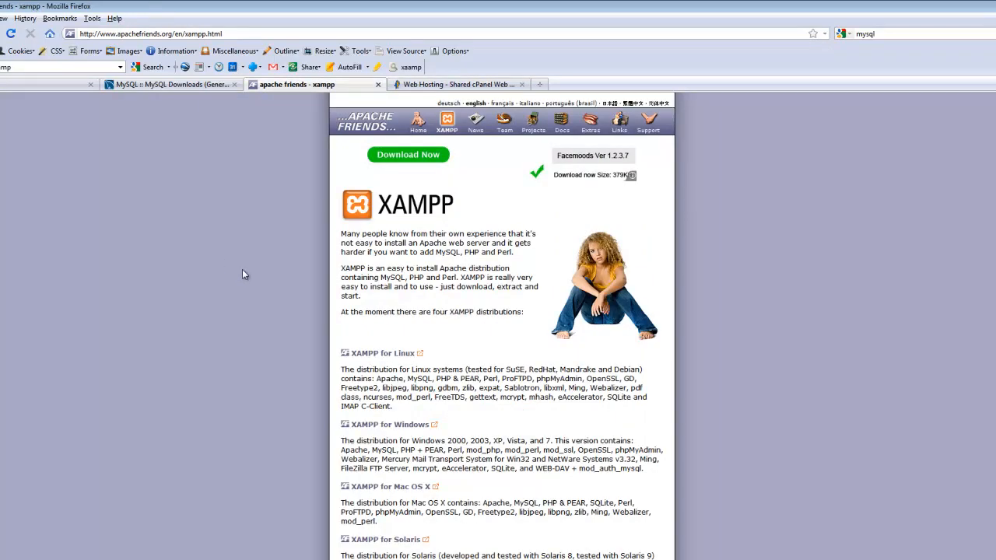
pyautogui.moveTo(203, 391)
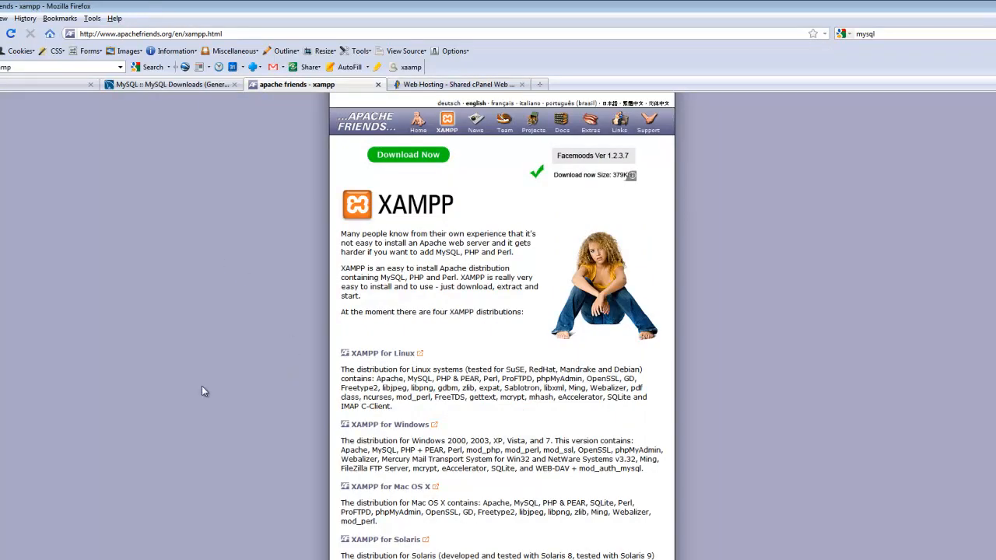
pyautogui.moveTo(432, 208)
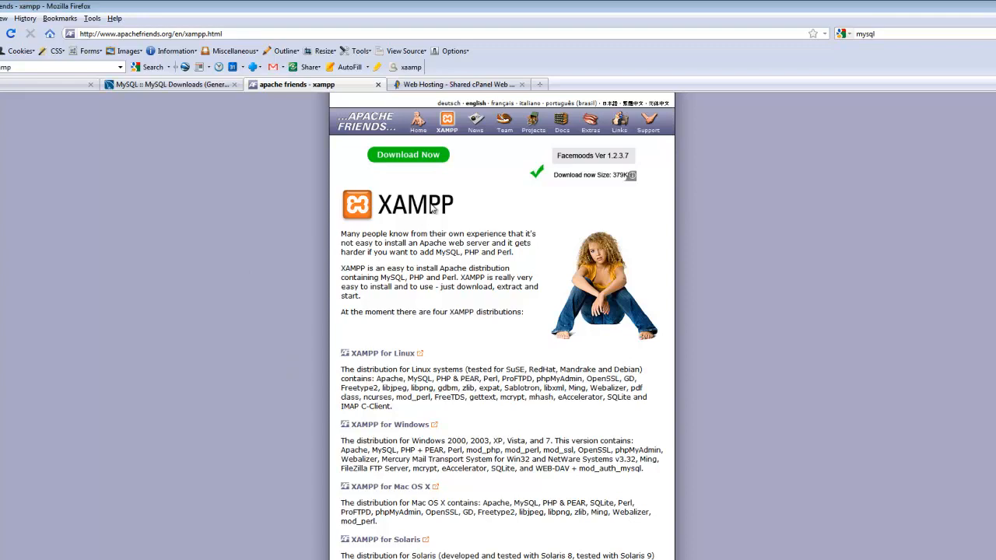
pyautogui.moveTo(268, 421)
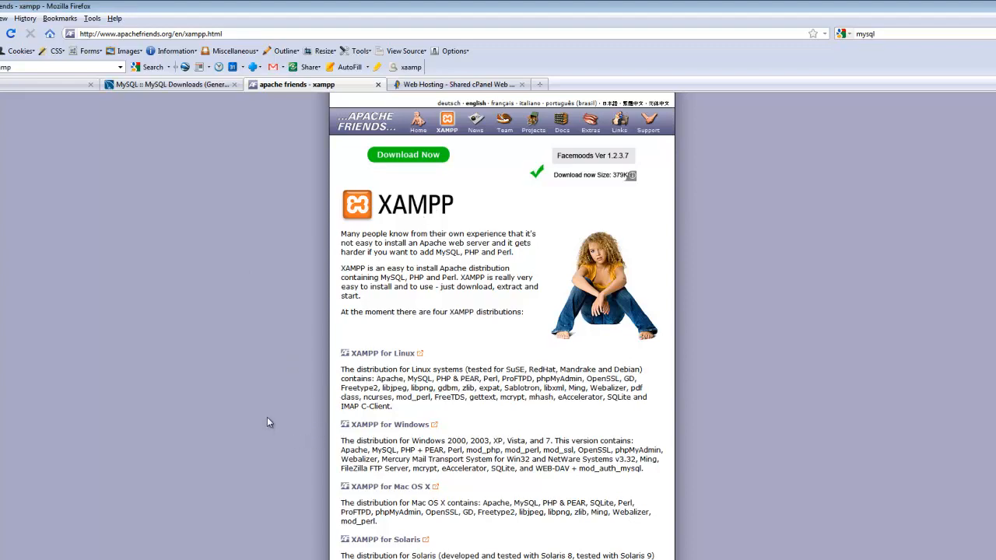
pyautogui.scroll(-3)
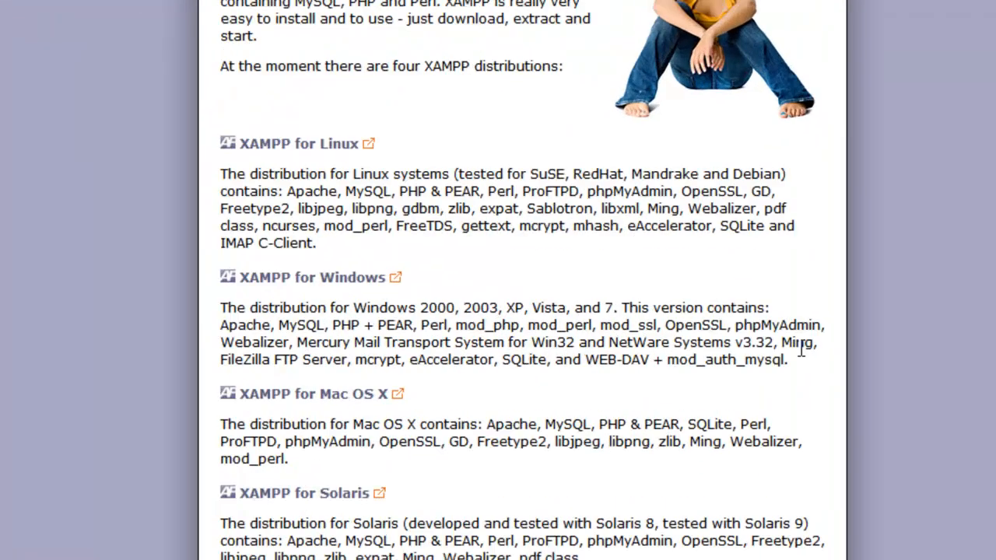
pyautogui.scroll(-3)
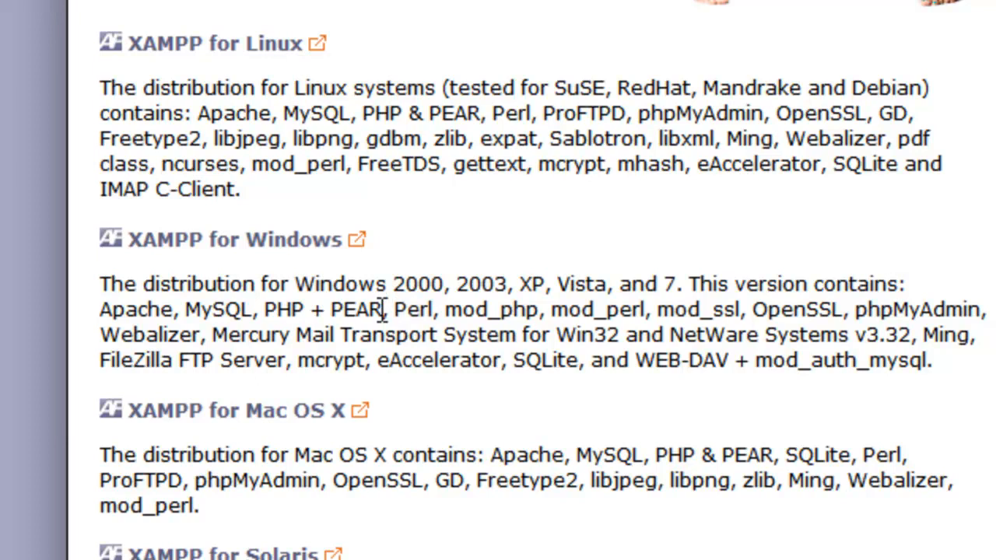
pyautogui.moveTo(229, 327)
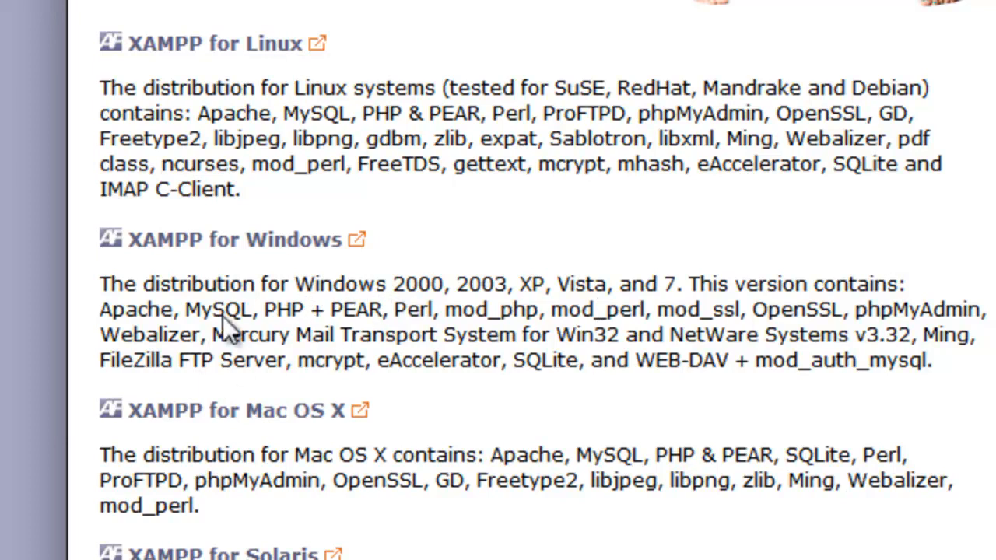
pyautogui.moveTo(7, 556)
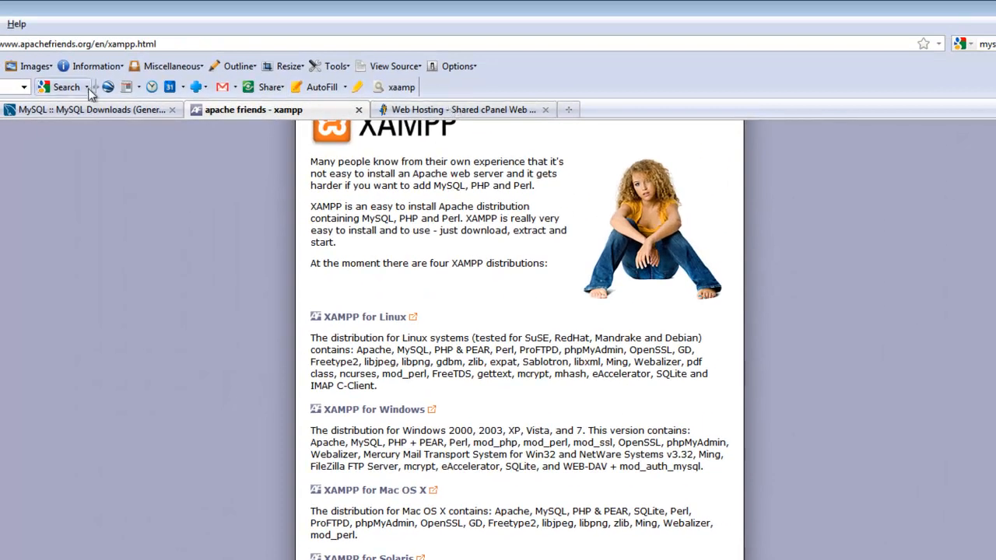
# Step: Return to the thedigitalcraft.net cPanel home and scroll down through the stats to the Databases section
pyautogui.click(463, 109)
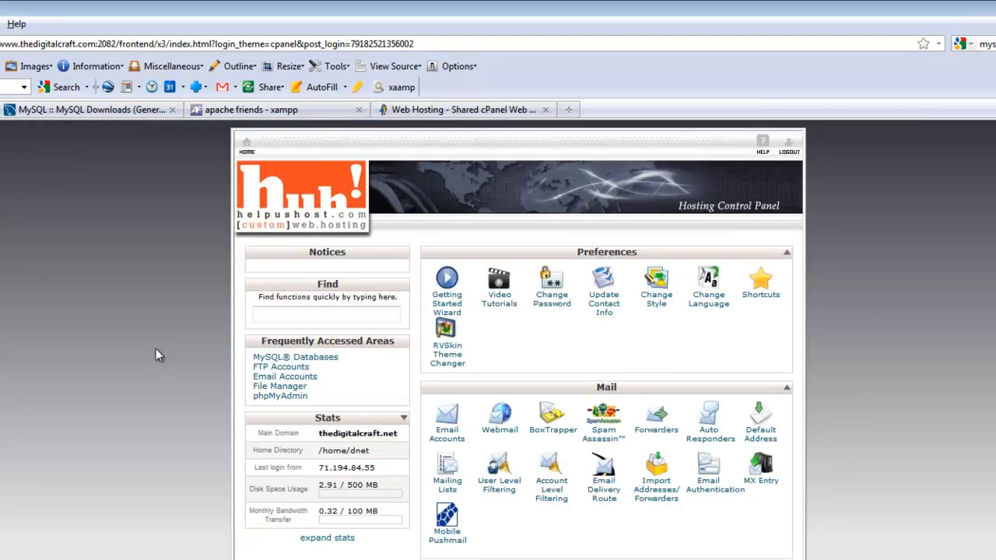
pyautogui.moveTo(304, 185)
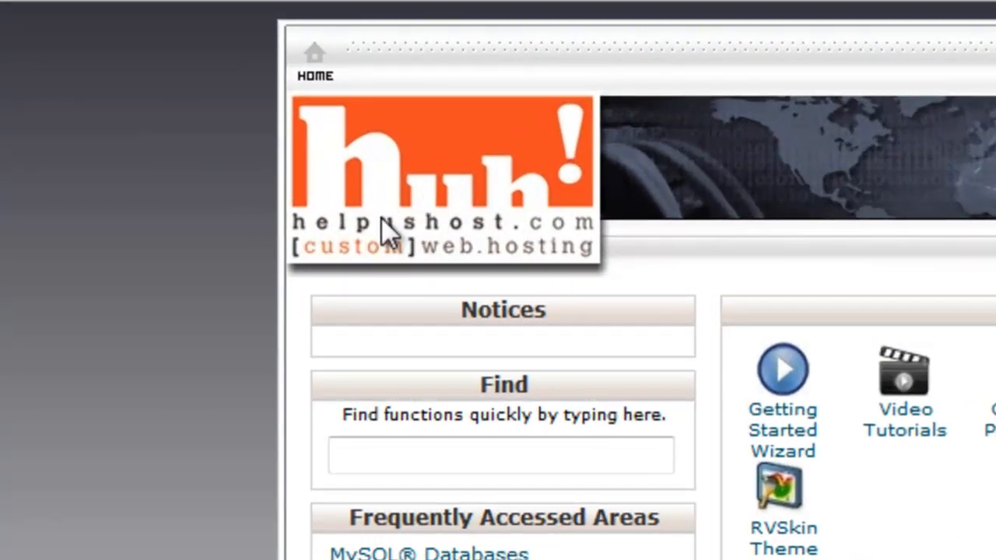
pyautogui.scroll(-3)
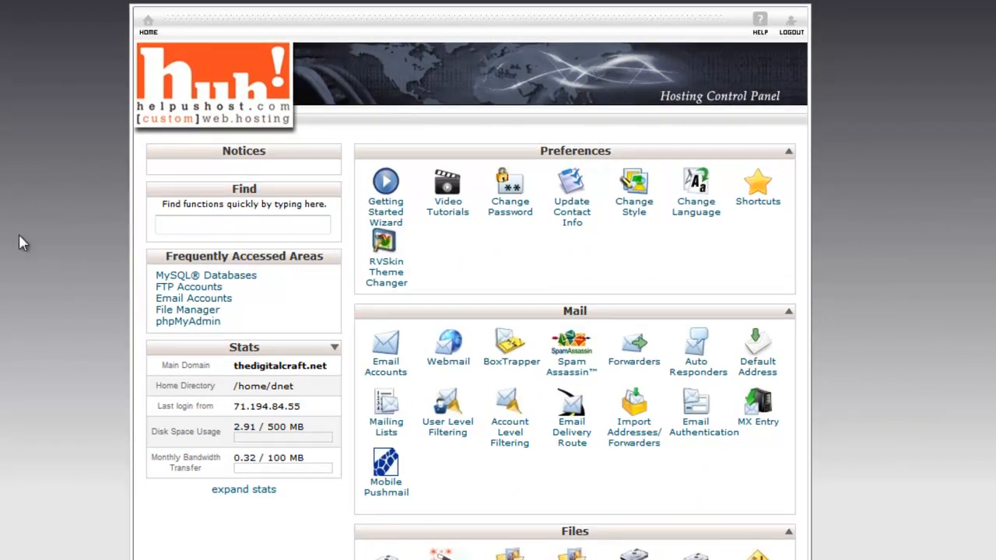
pyautogui.moveTo(86, 358)
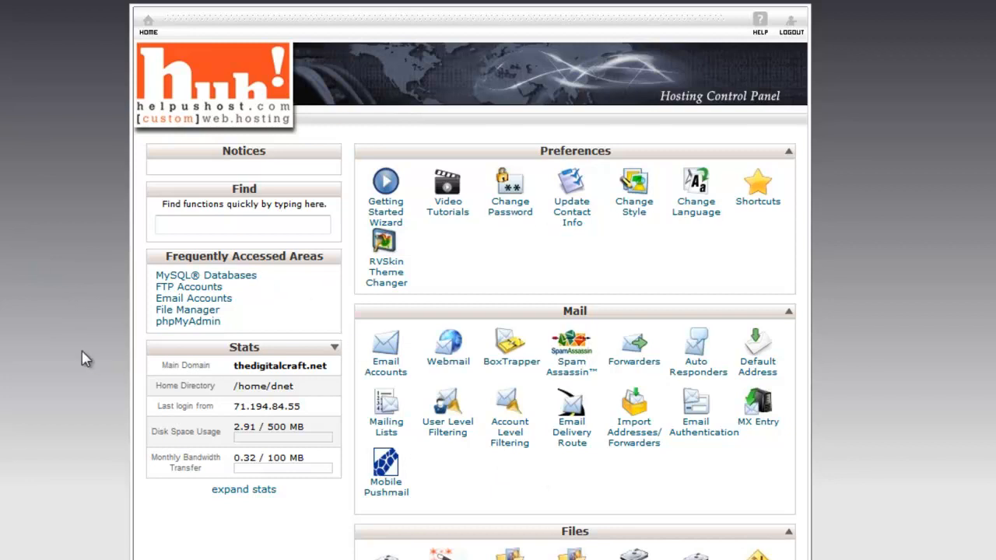
pyautogui.moveTo(67, 288)
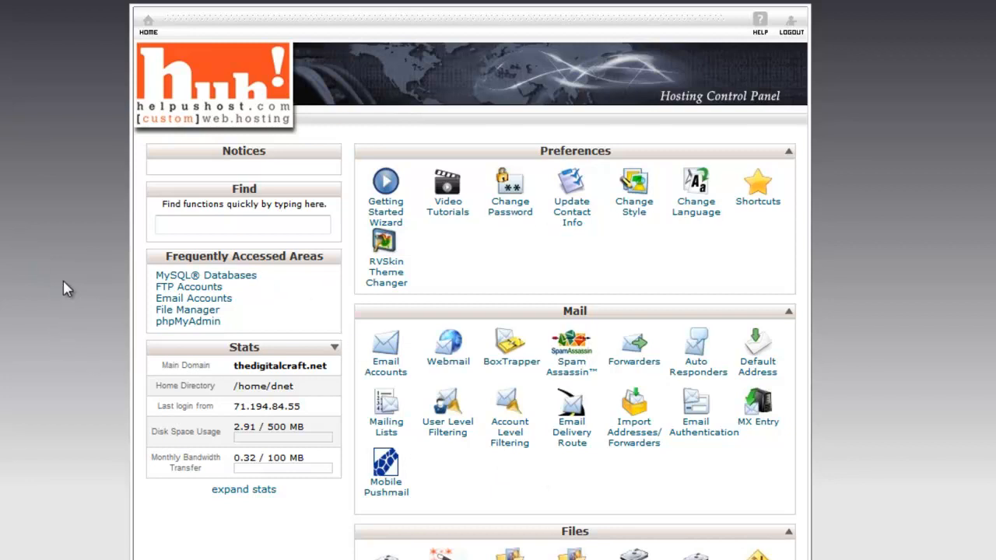
pyautogui.moveTo(250, 482)
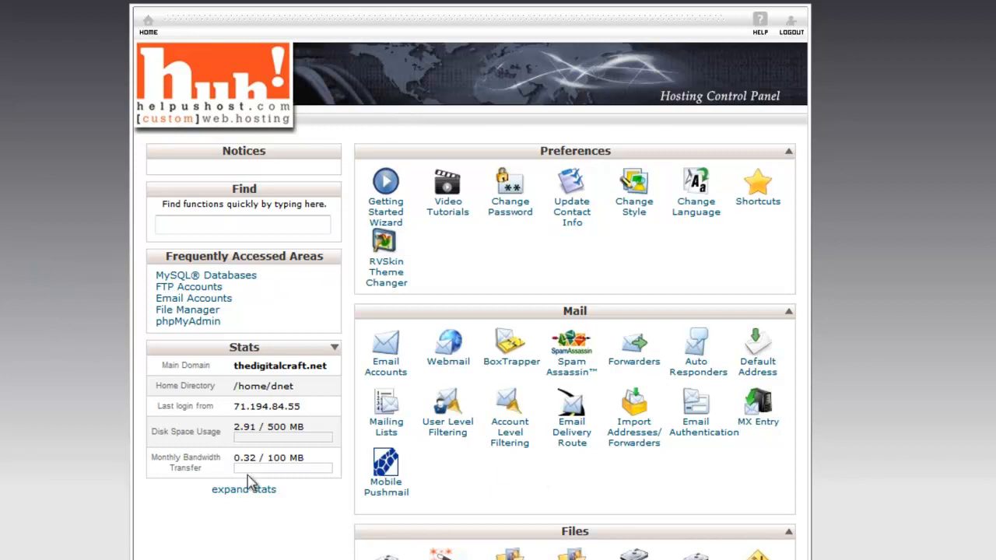
pyautogui.moveTo(251, 481)
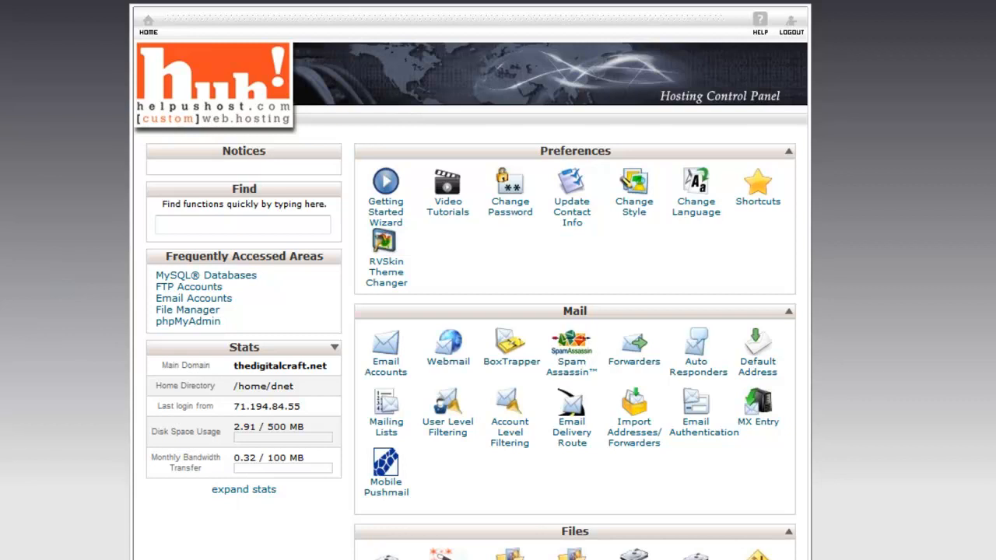
pyautogui.scroll(-3)
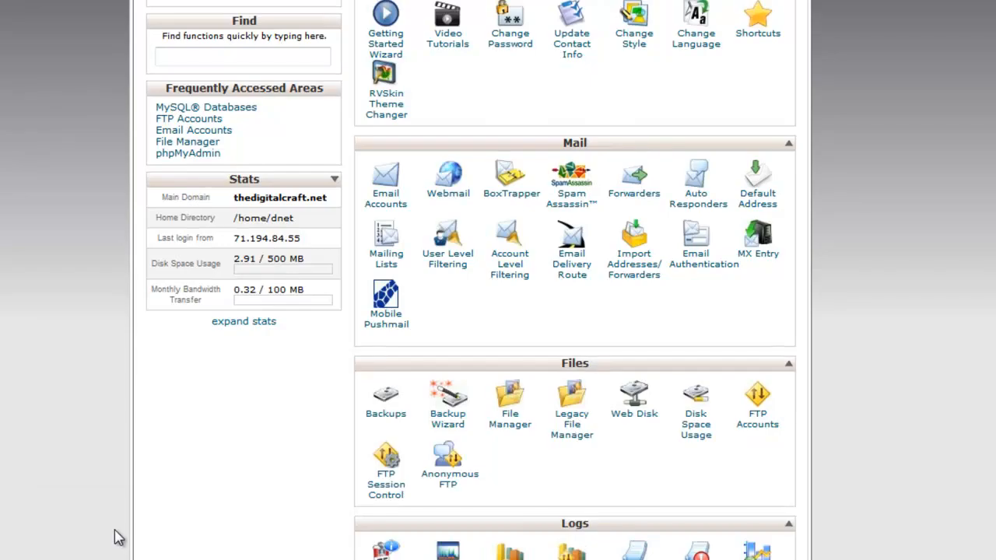
pyautogui.scroll(-3)
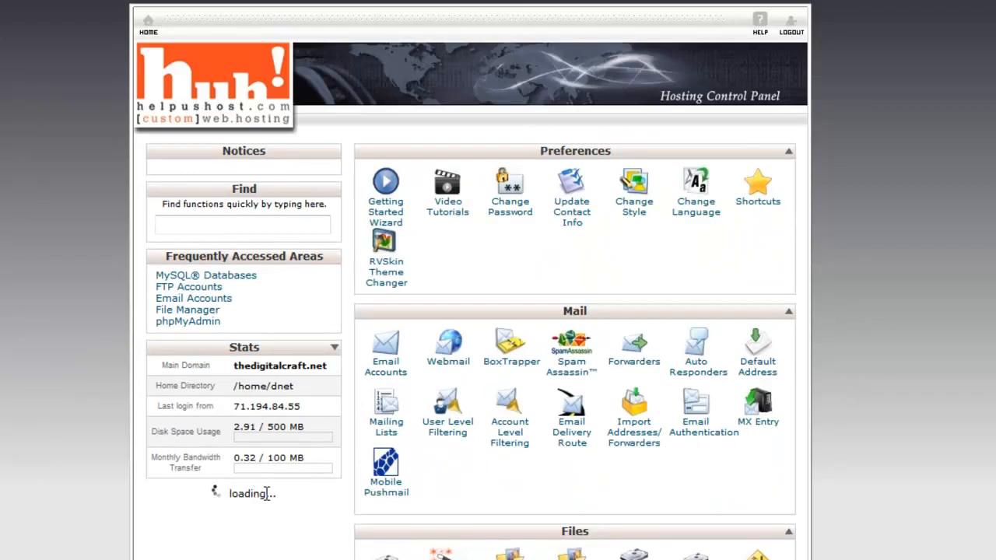
pyautogui.scroll(-3)
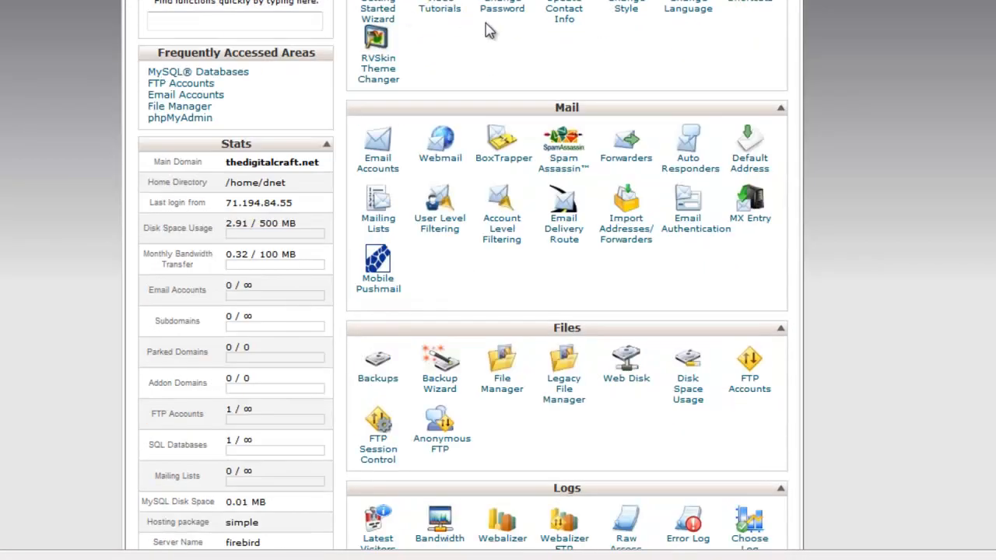
pyautogui.moveTo(588, 222)
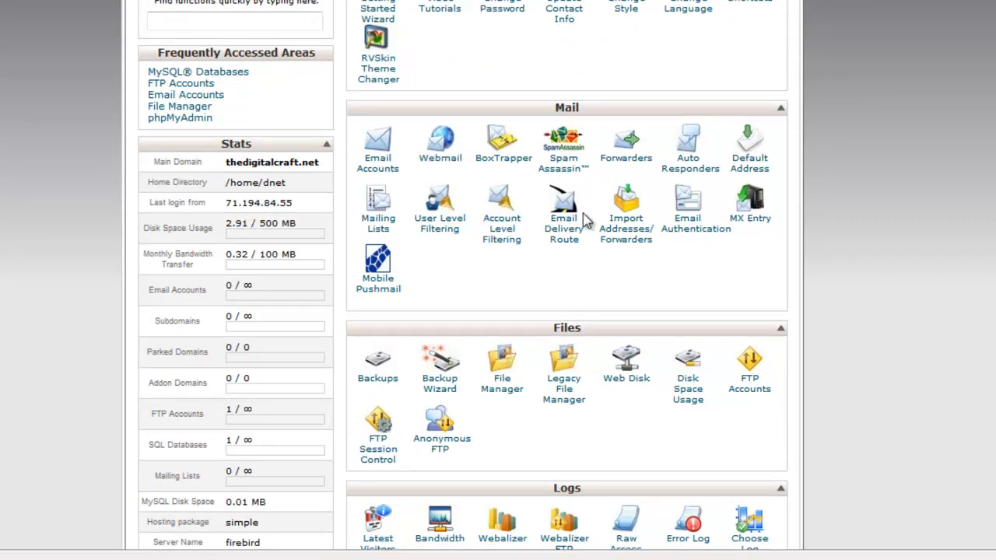
pyautogui.scroll(-3)
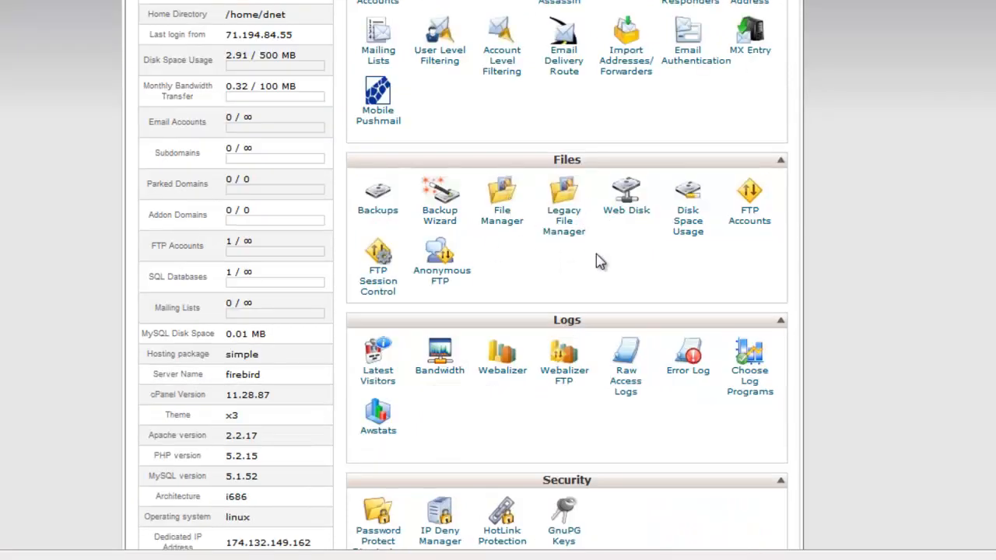
pyautogui.scroll(-3)
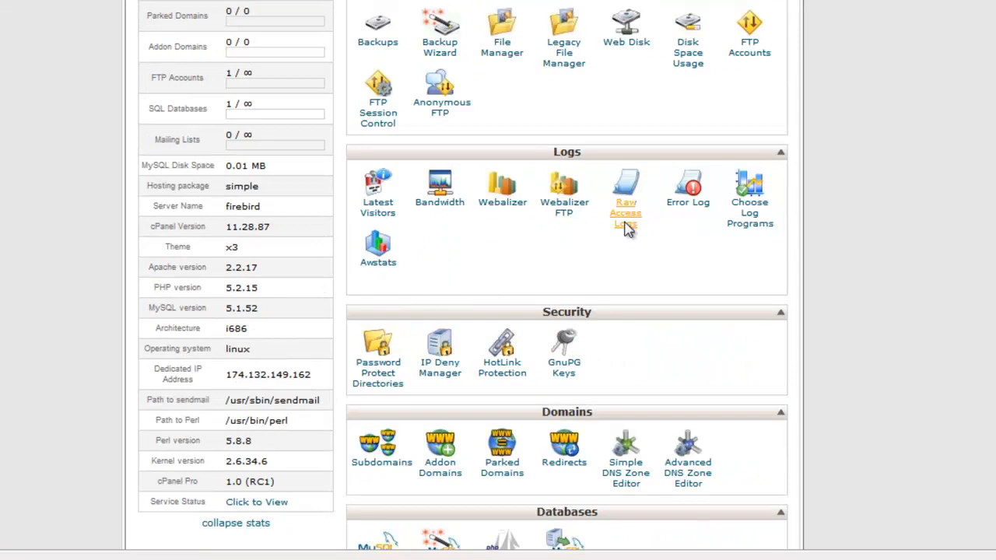
pyautogui.moveTo(378, 262)
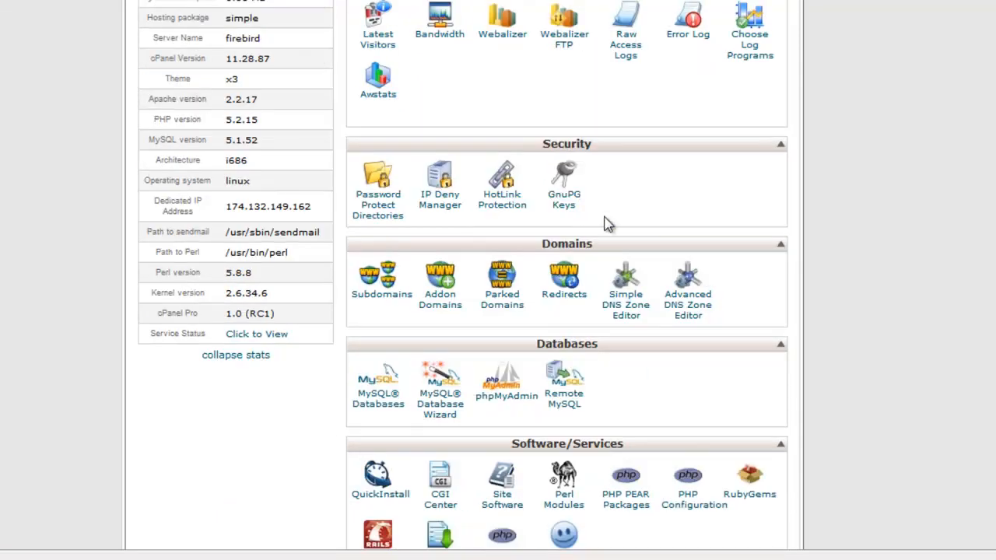
pyautogui.moveTo(484, 339)
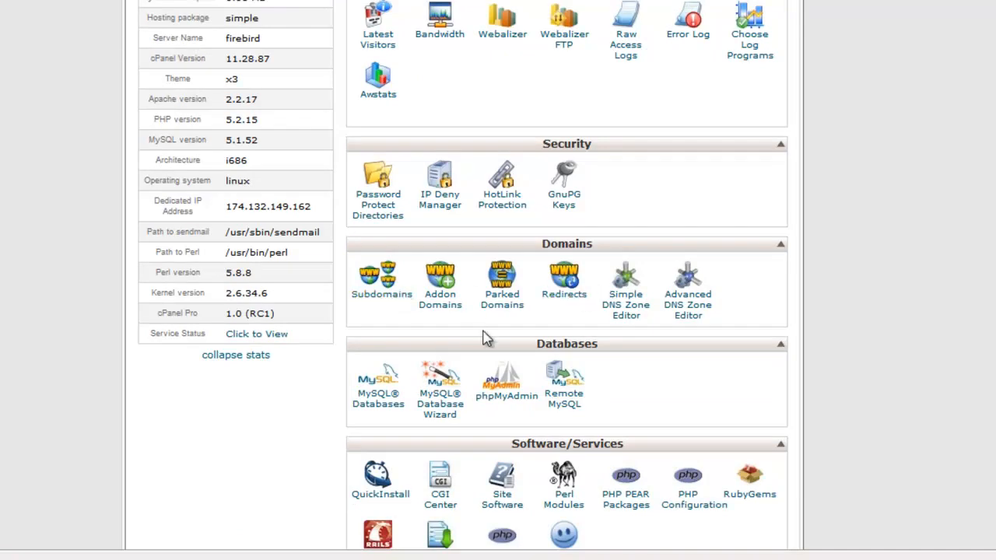
pyautogui.scroll(-3)
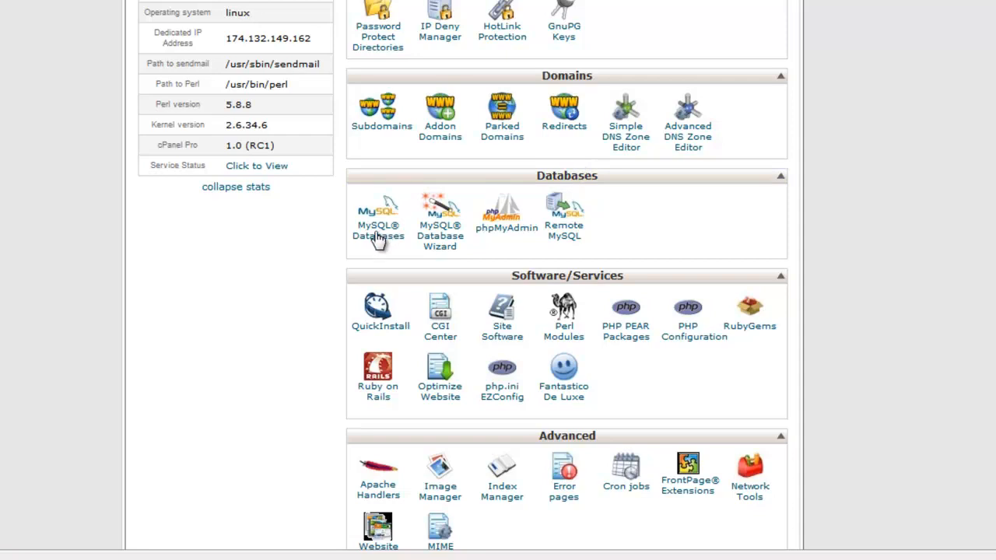
# Step: Open MySQL Databases and enter 'basics' as the new database name
pyautogui.click(378, 214)
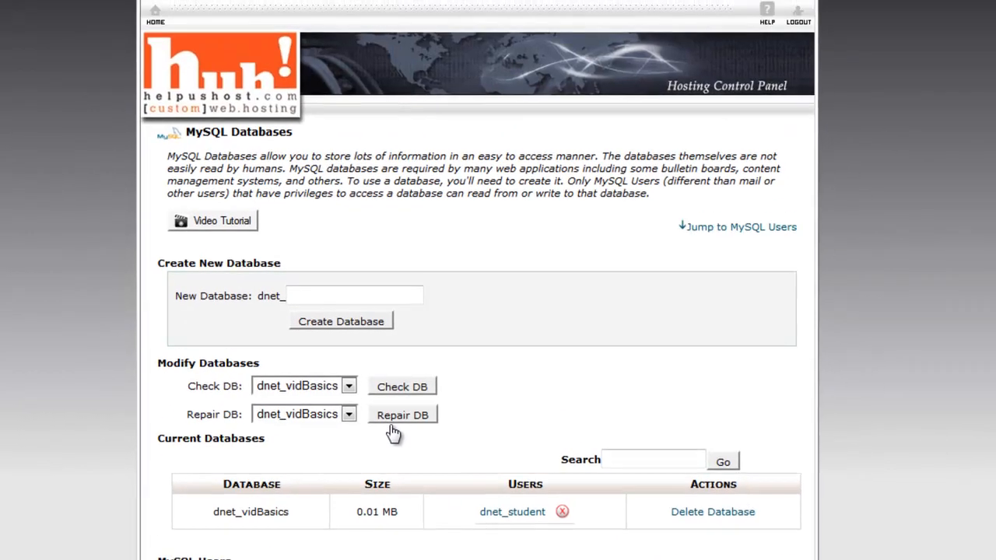
pyautogui.moveTo(572, 389)
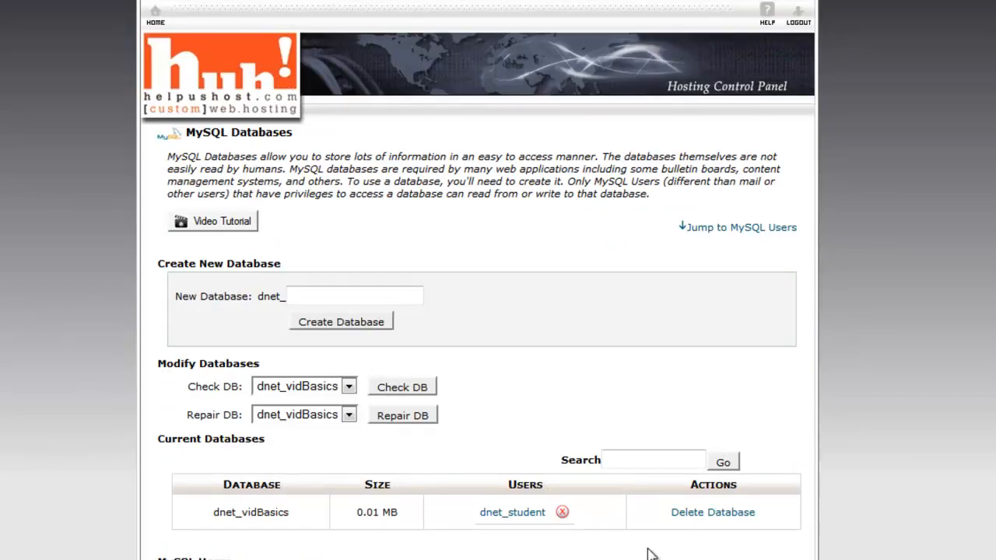
pyautogui.moveTo(617, 529)
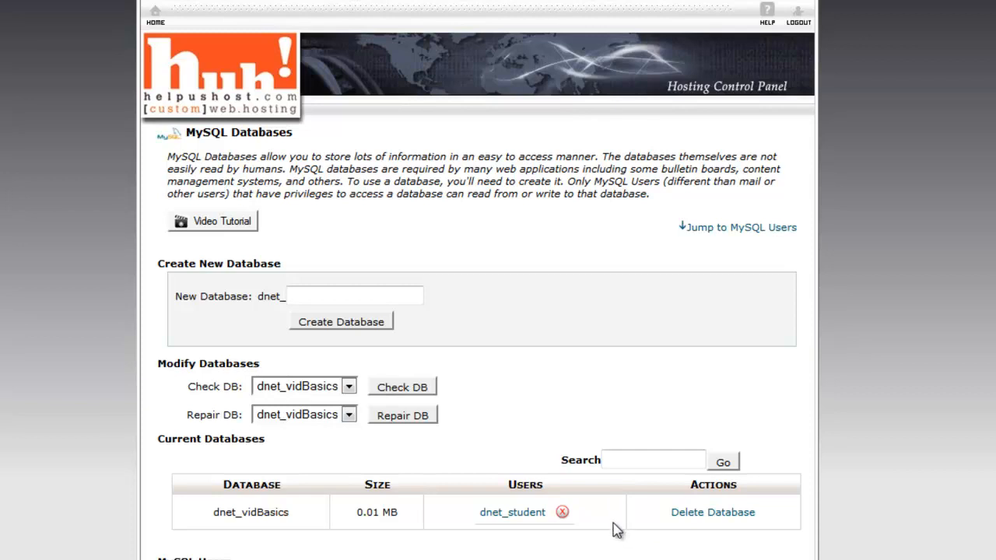
pyautogui.click(354, 296)
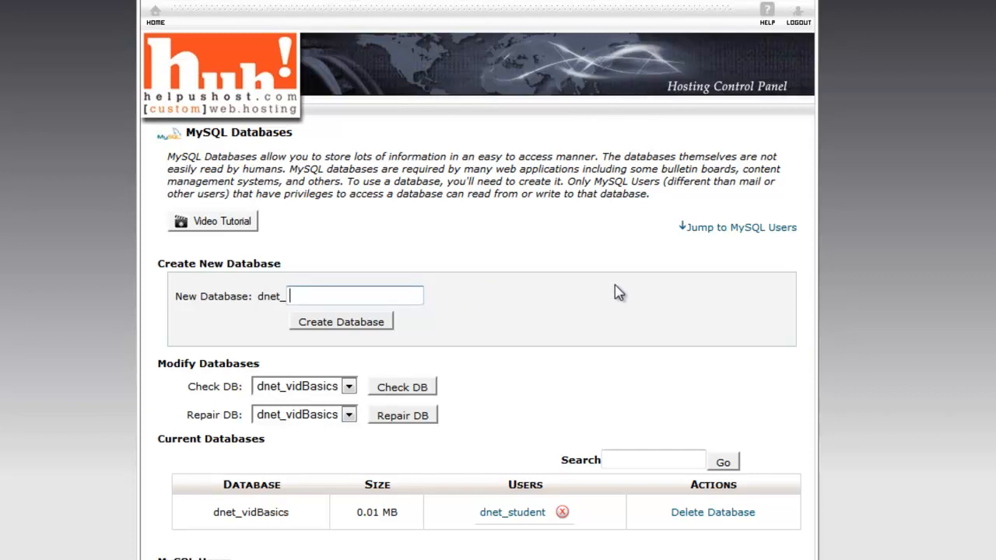
pyautogui.write('bas')
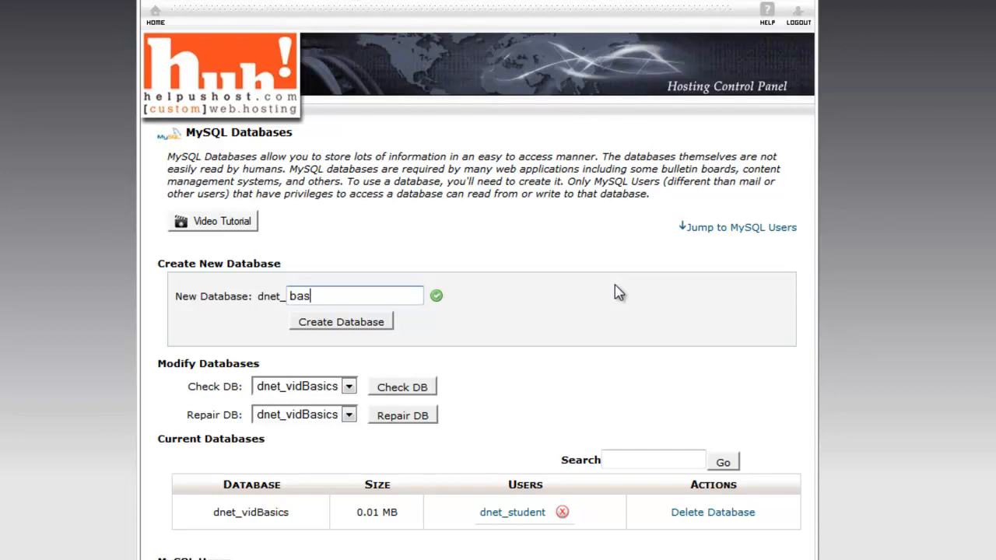
pyautogui.write('ics_')
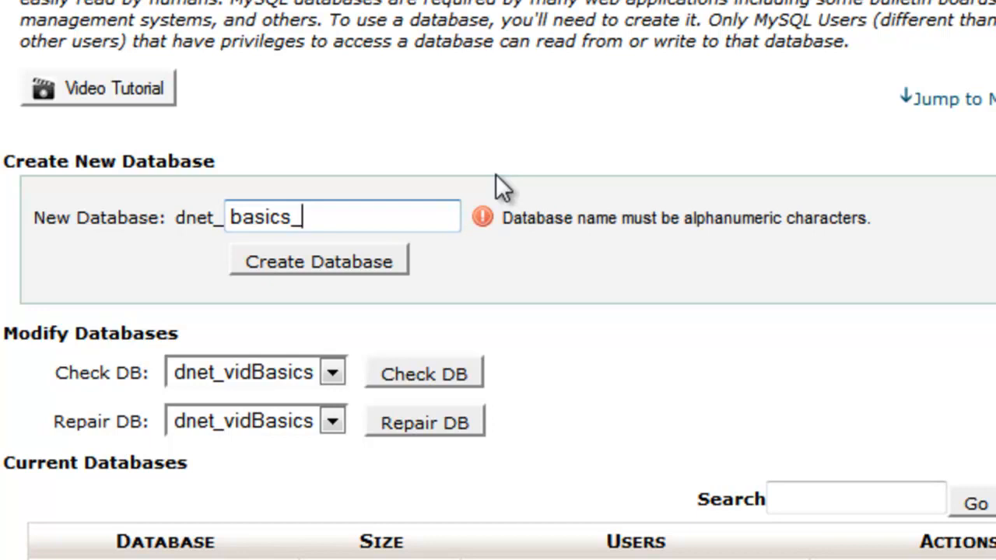
pyautogui.press('backspace')
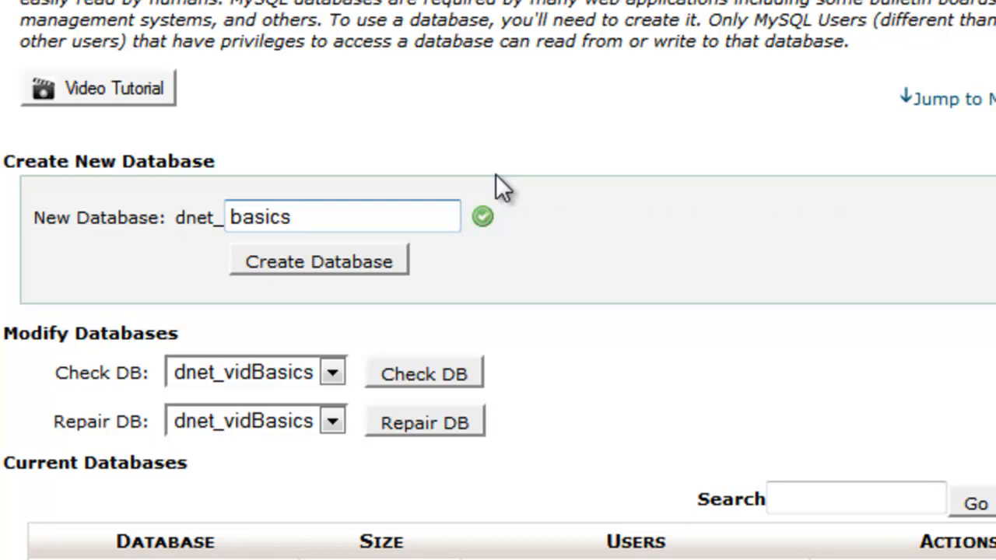
pyautogui.moveTo(481, 163)
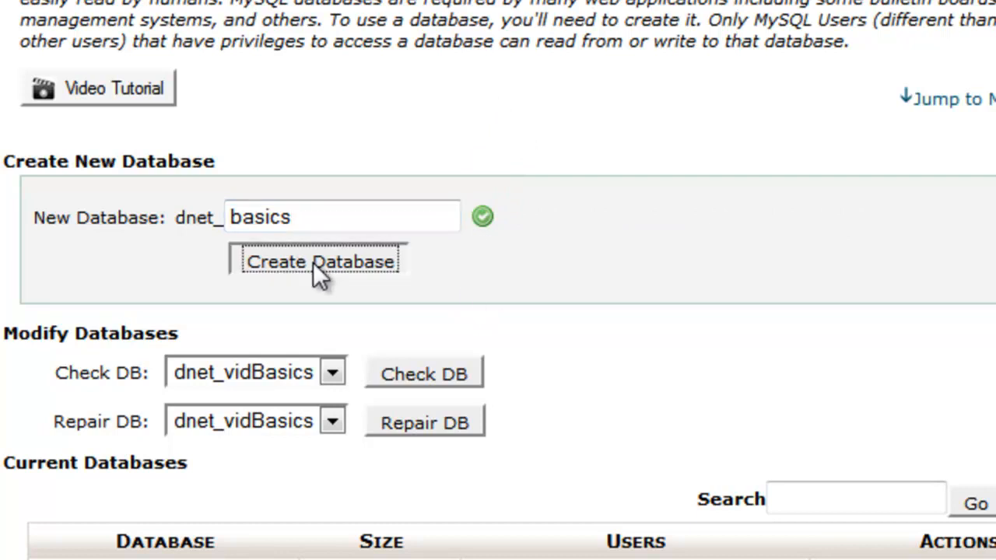
# Step: Create the dnet_basics database and go back to MySQL Databases
pyautogui.click(319, 262)
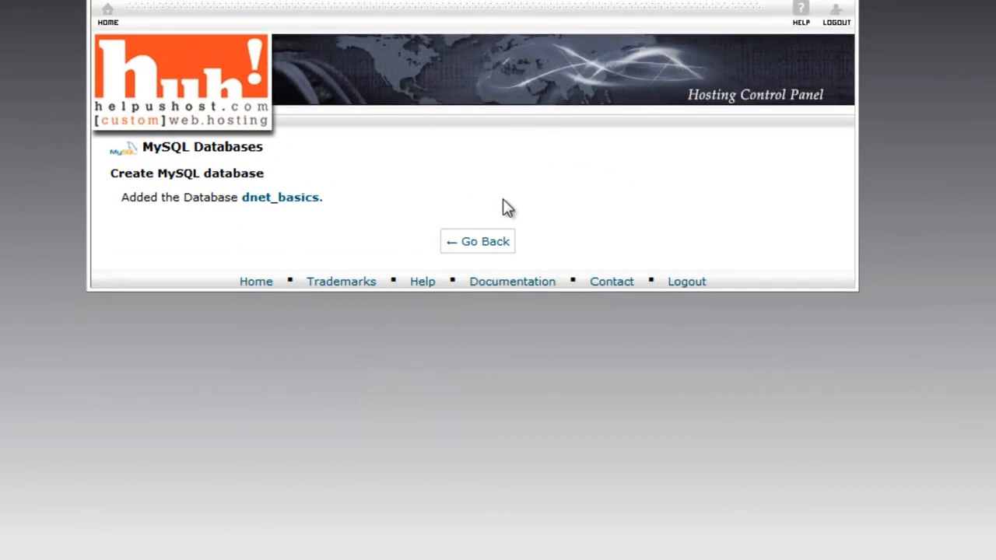
pyautogui.click(477, 241)
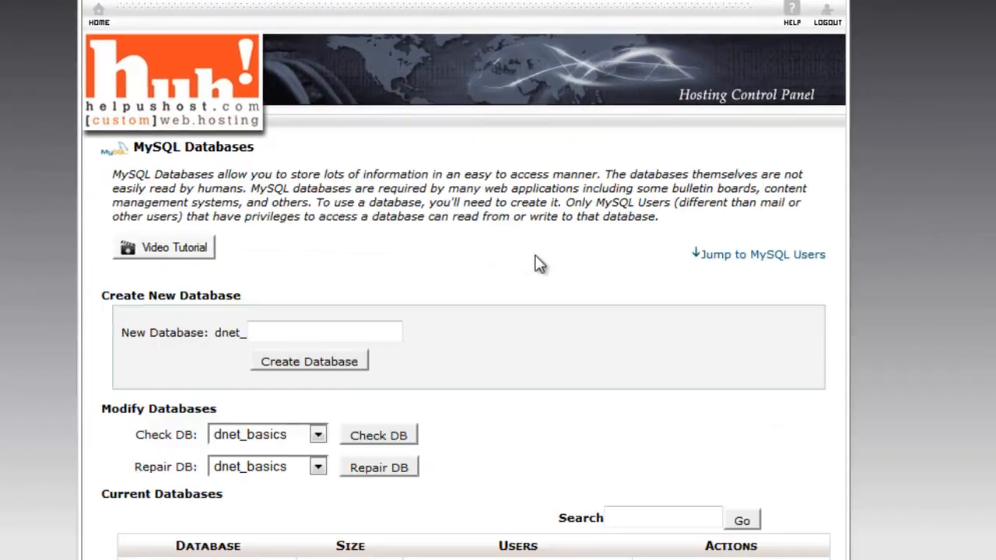
pyautogui.moveTo(580, 521)
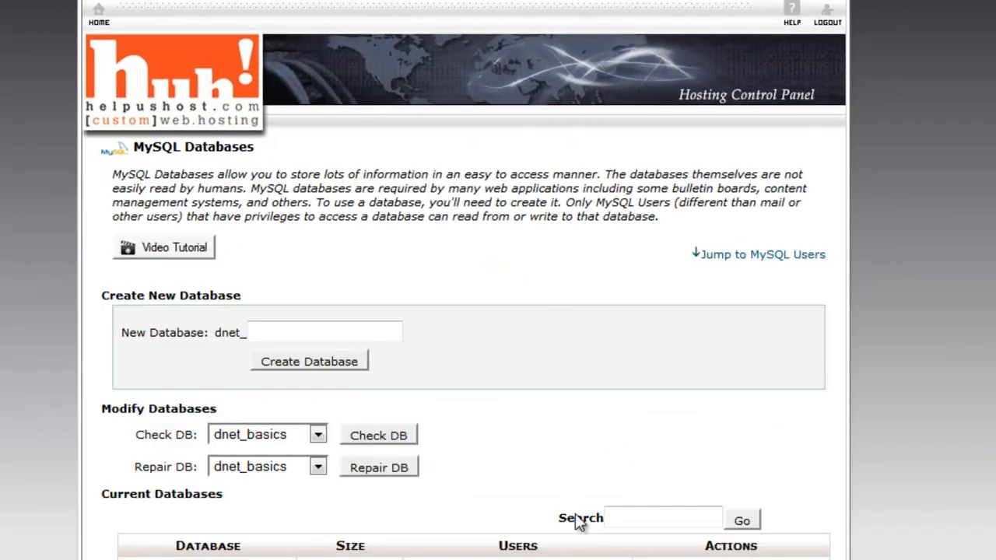
pyautogui.moveTo(39, 482)
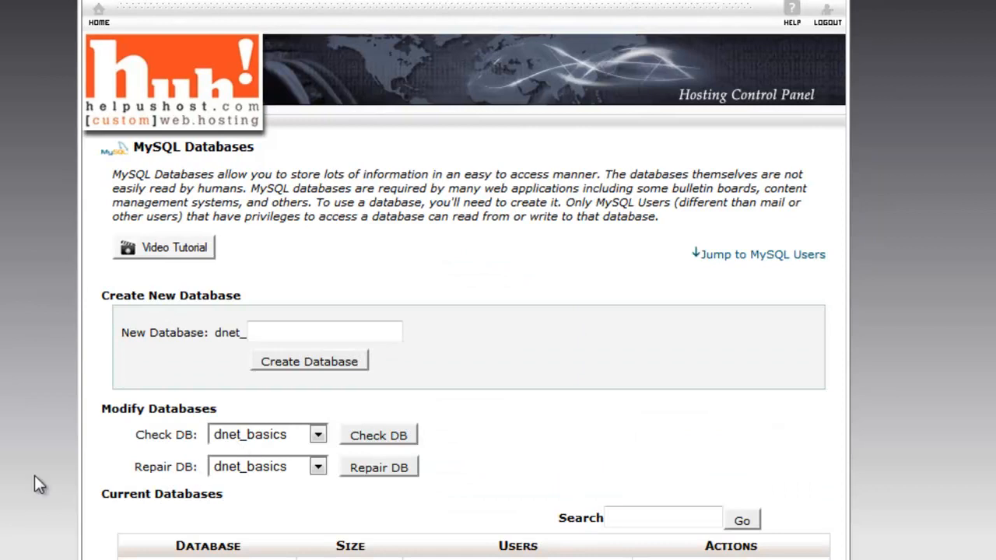
# Step: Under Add New User, replace the username with 'sample' and start the password entry
pyautogui.scroll(-3)
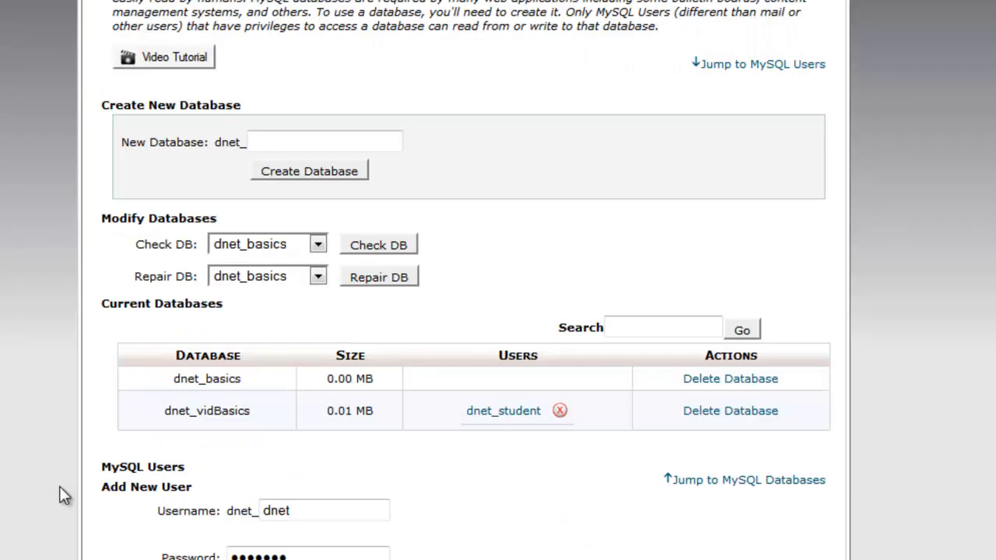
pyautogui.scroll(-3)
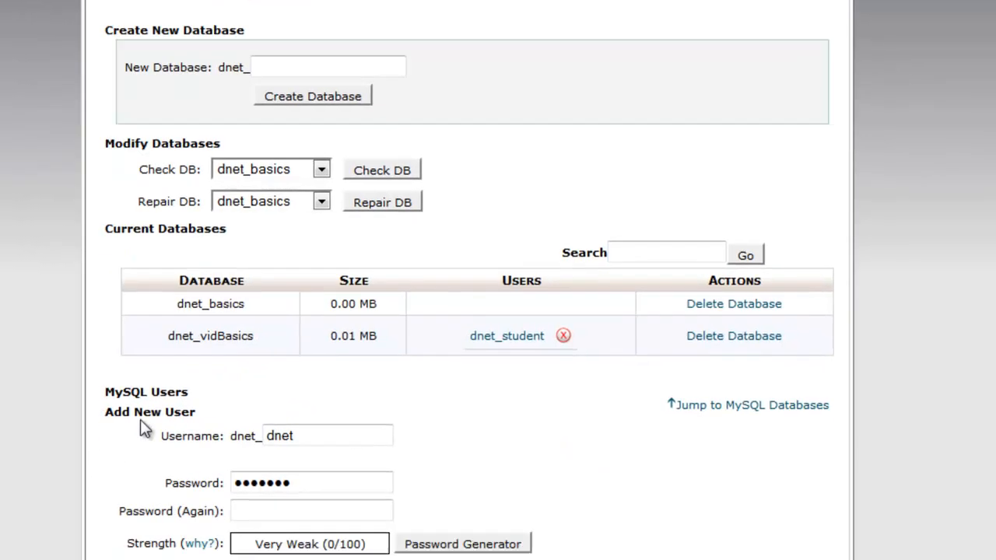
pyautogui.scroll(-3)
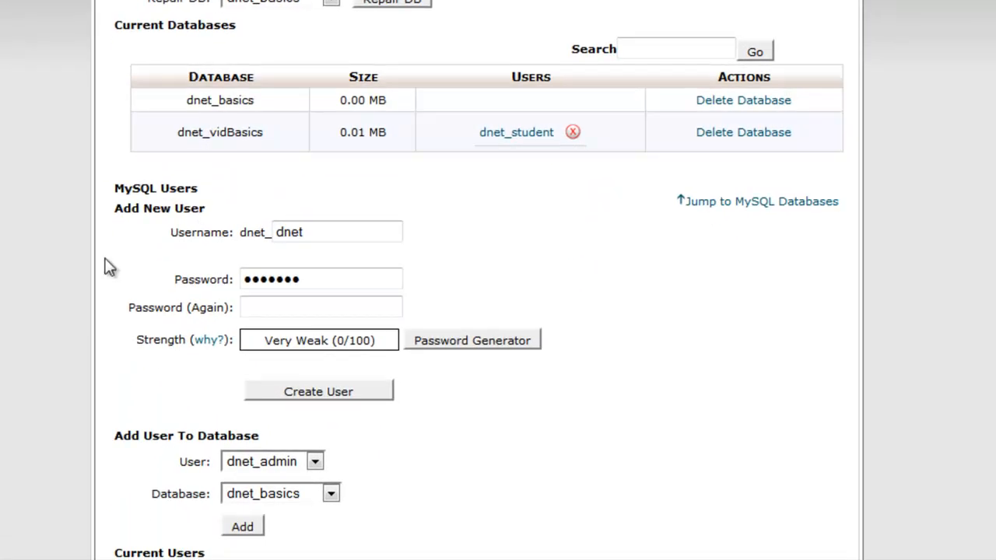
pyautogui.moveTo(226, 232)
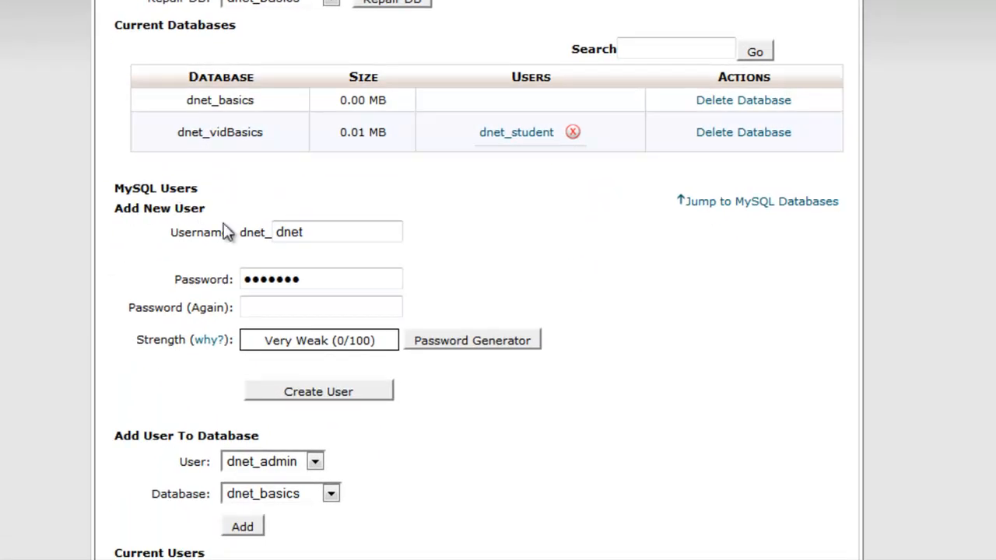
pyautogui.doubleClick(337, 232)
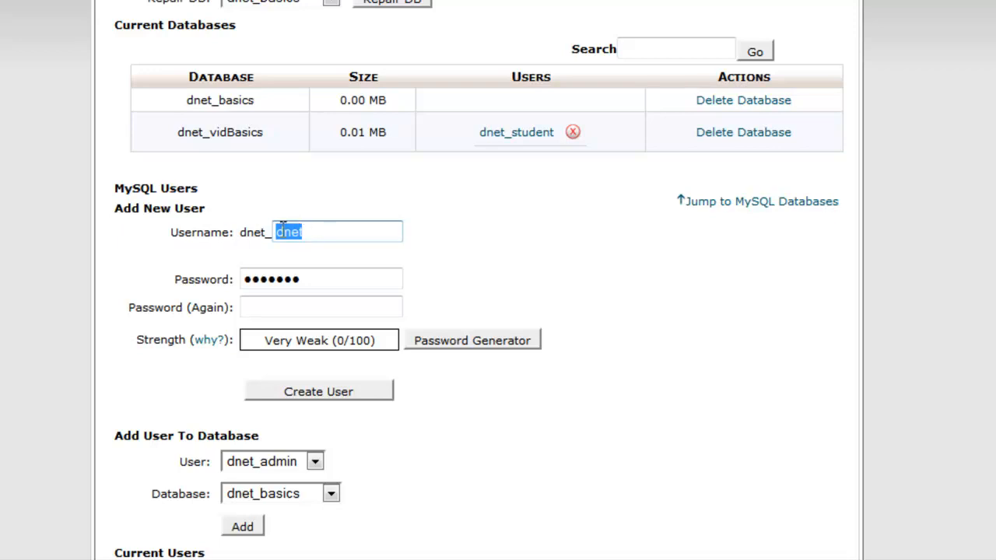
pyautogui.write('sample')
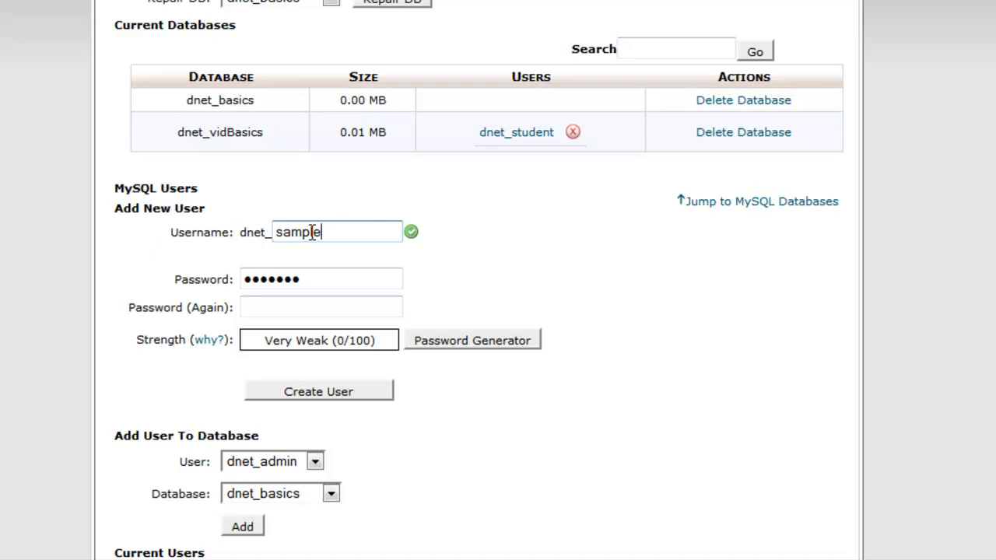
pyautogui.click(321, 279)
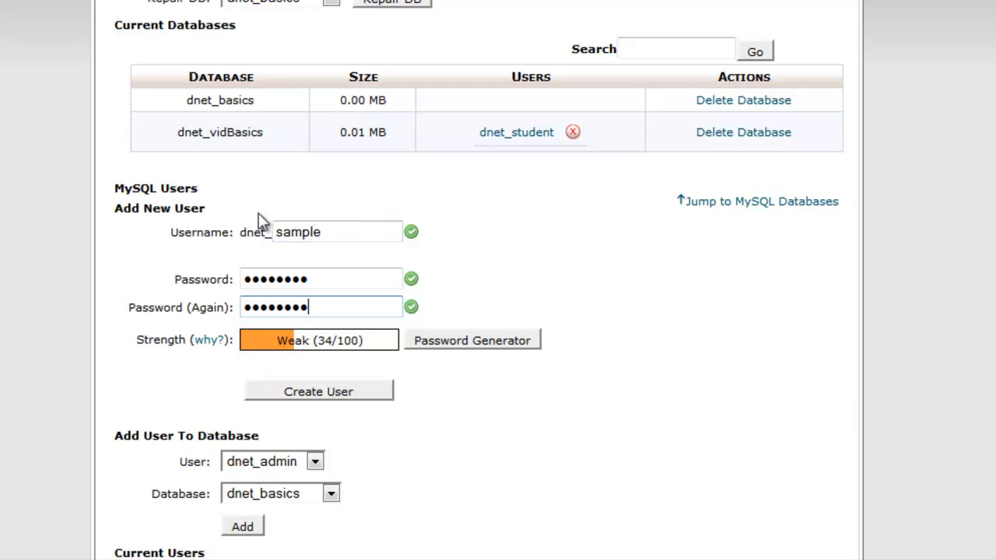
pyautogui.moveTo(260, 368)
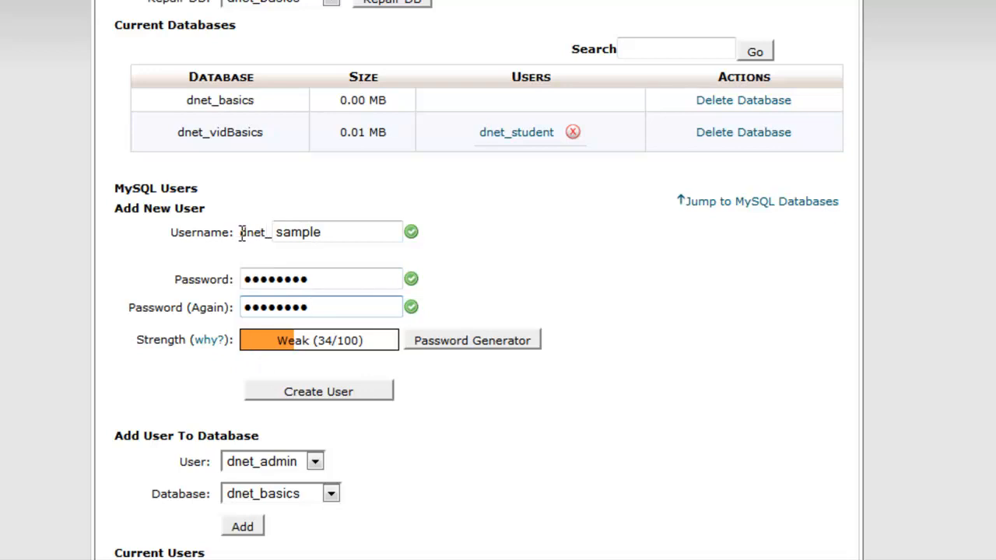
pyautogui.doubleClick(253, 232)
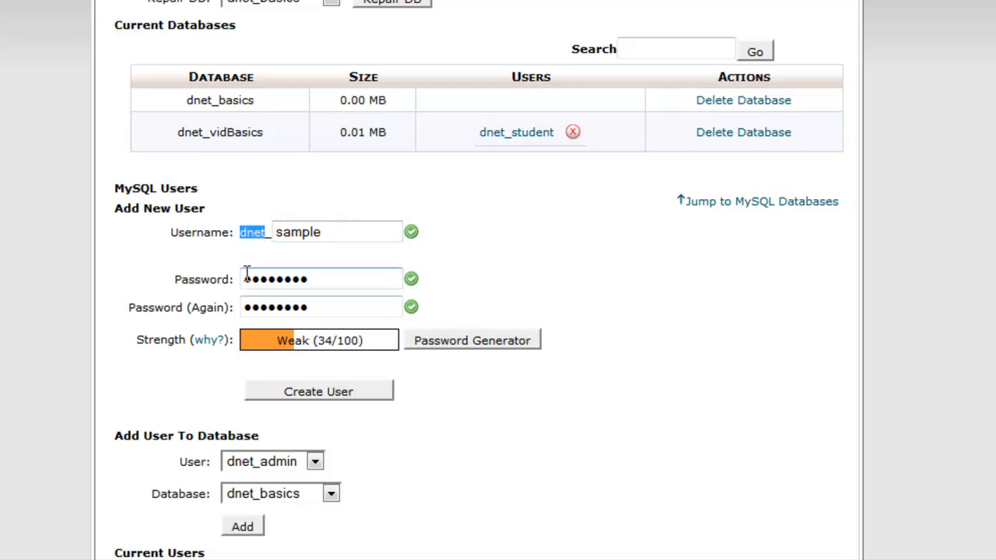
pyautogui.moveTo(223, 257)
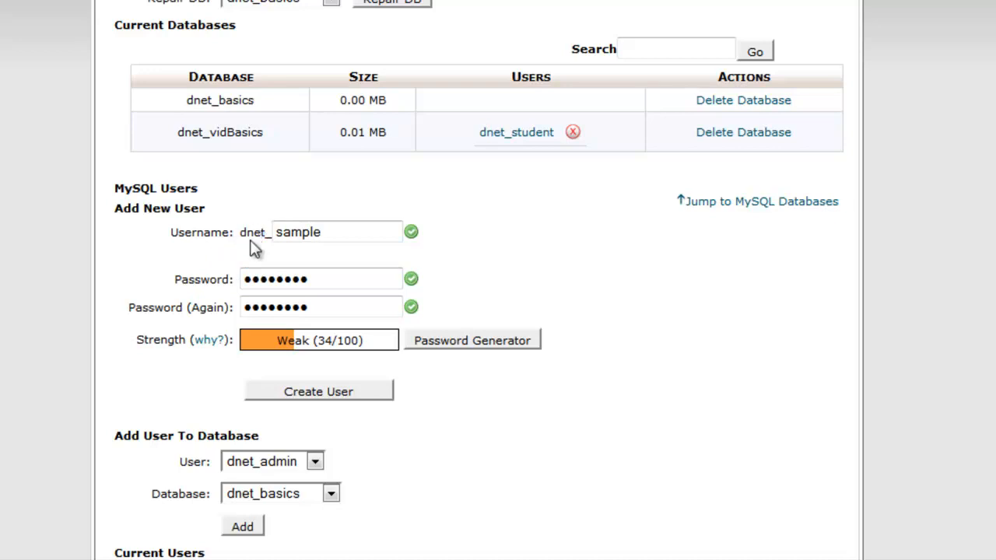
pyautogui.moveTo(240, 230)
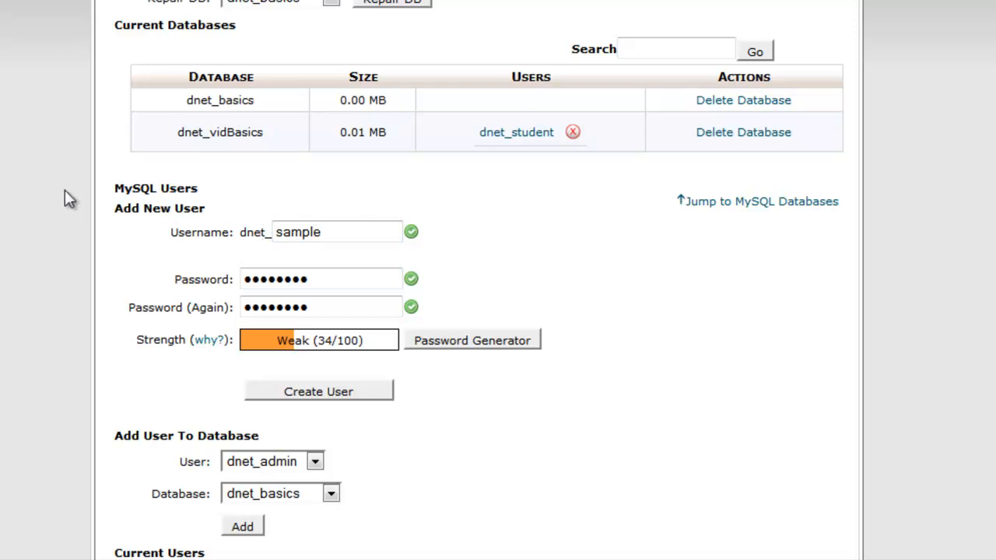
pyautogui.moveTo(98, 210)
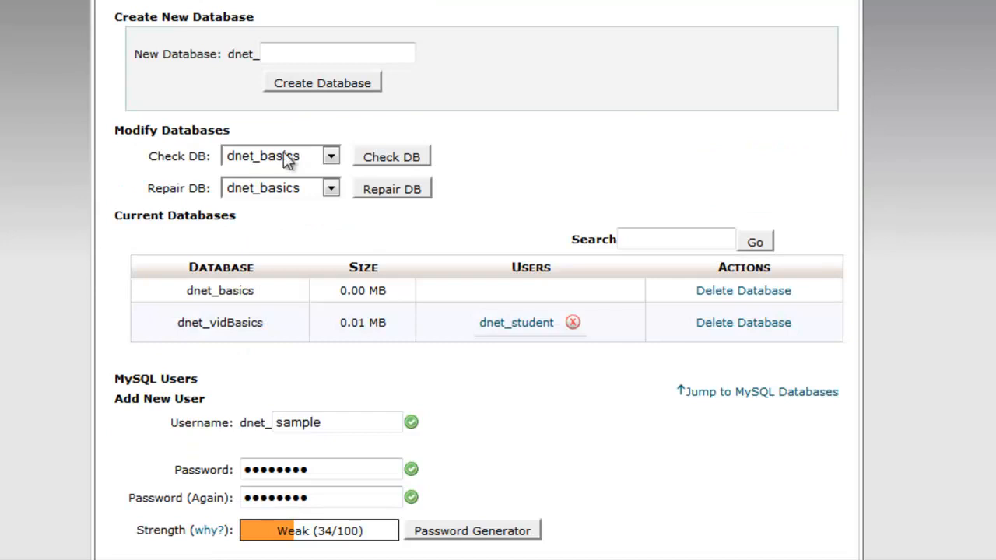
pyautogui.doubleClick(241, 54)
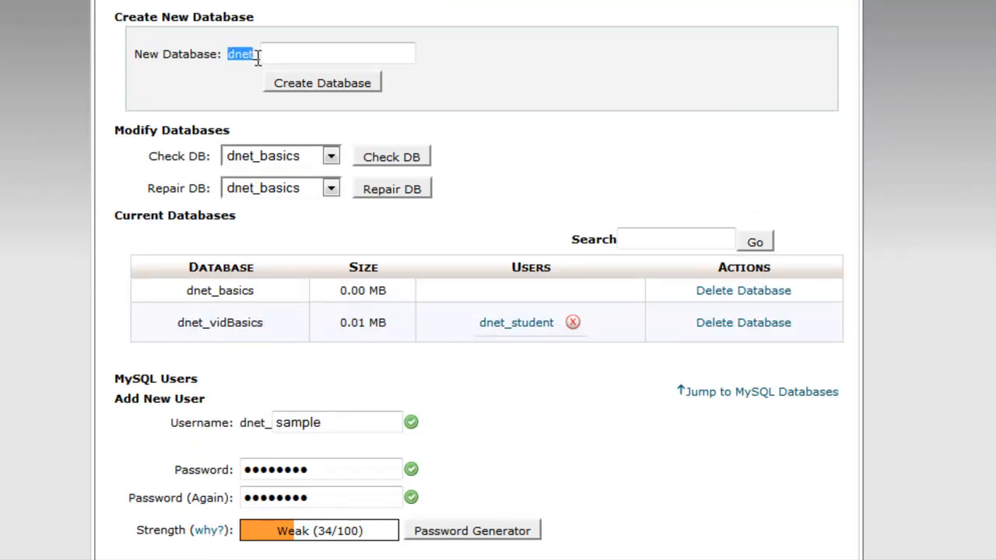
pyautogui.scroll(-3)
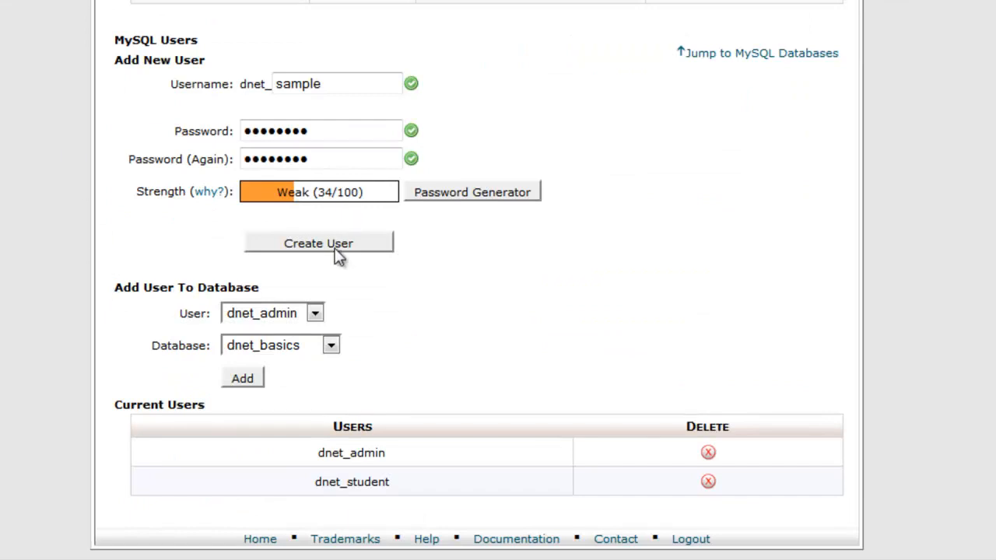
# Step: Create MySQL user dnet_sample and go back to MySQL Databases
pyautogui.click(319, 243)
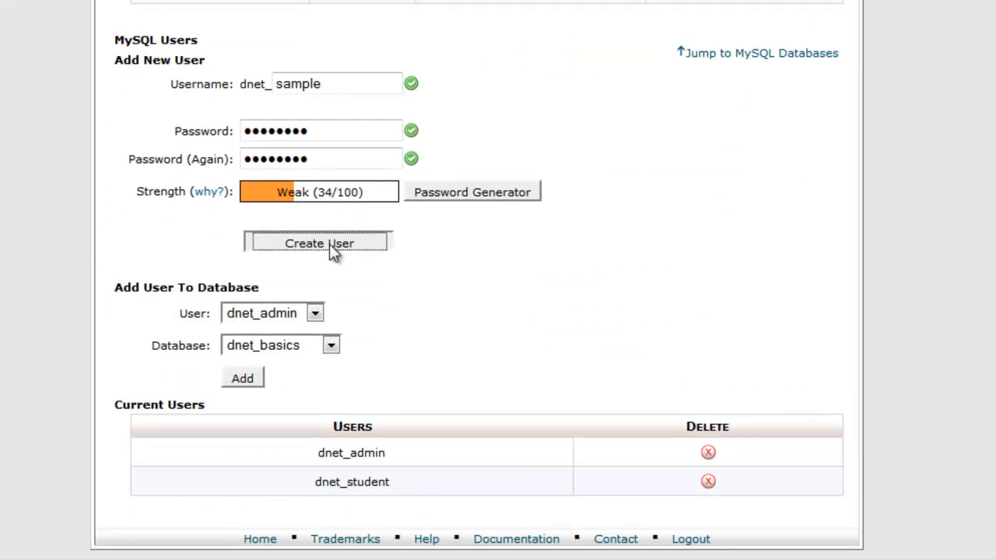
pyautogui.click(318, 244)
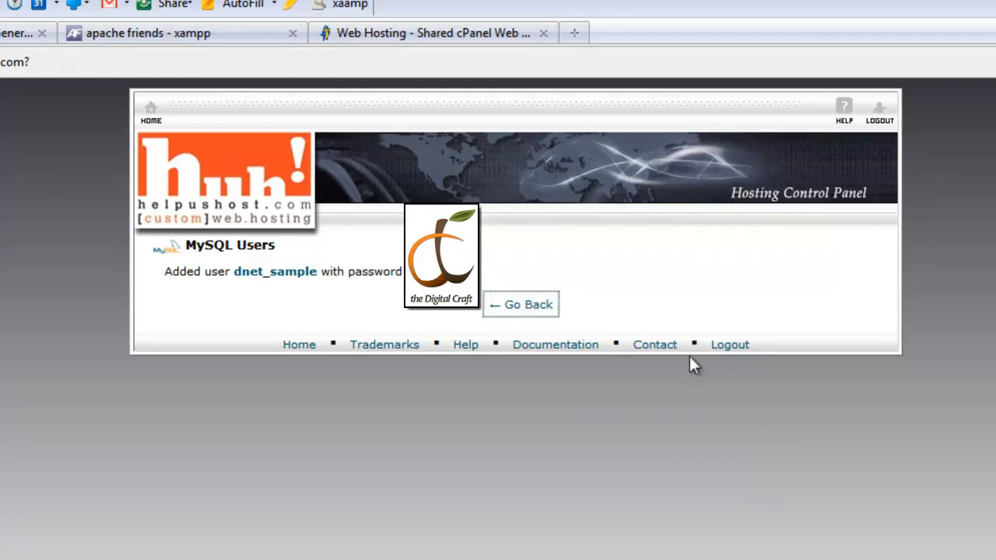
pyautogui.click(519, 304)
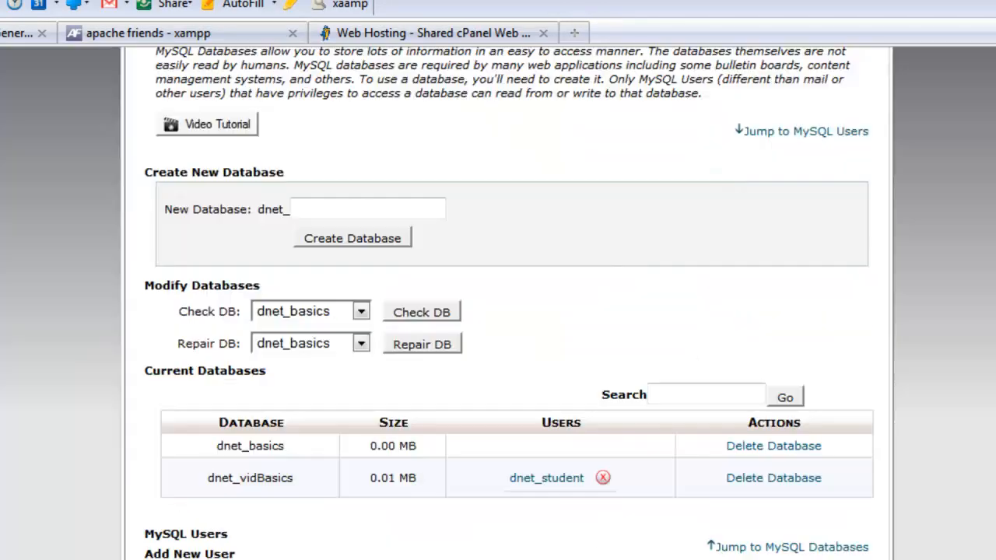
# Step: Add user dnet_sample to database dnet_basics under Add User To Database
pyautogui.scroll(-3)
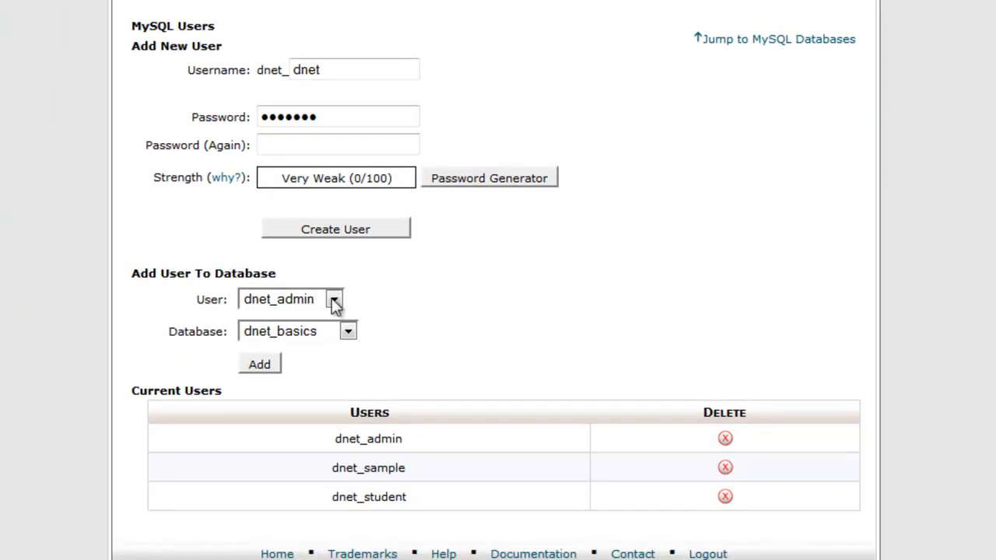
pyautogui.moveTo(354, 301)
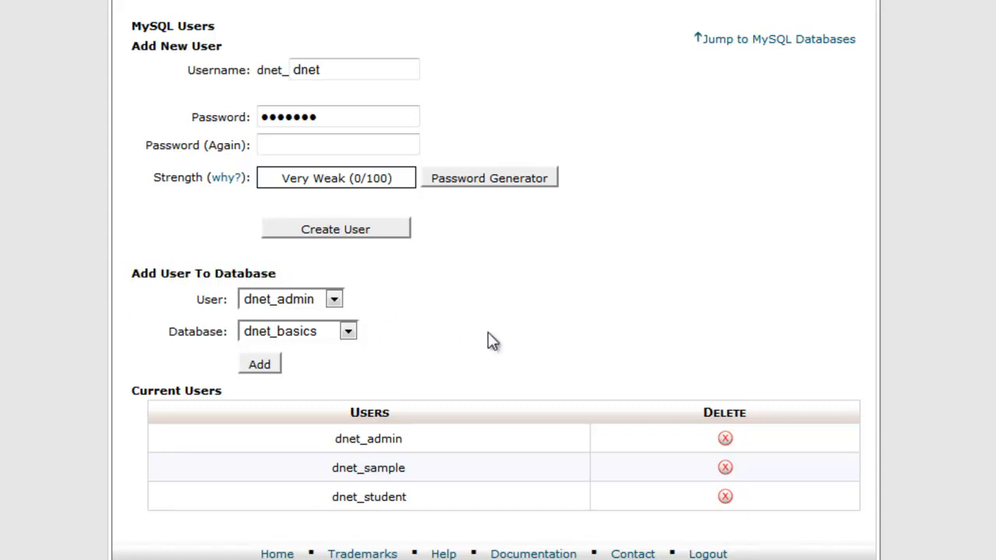
pyautogui.click(334, 299)
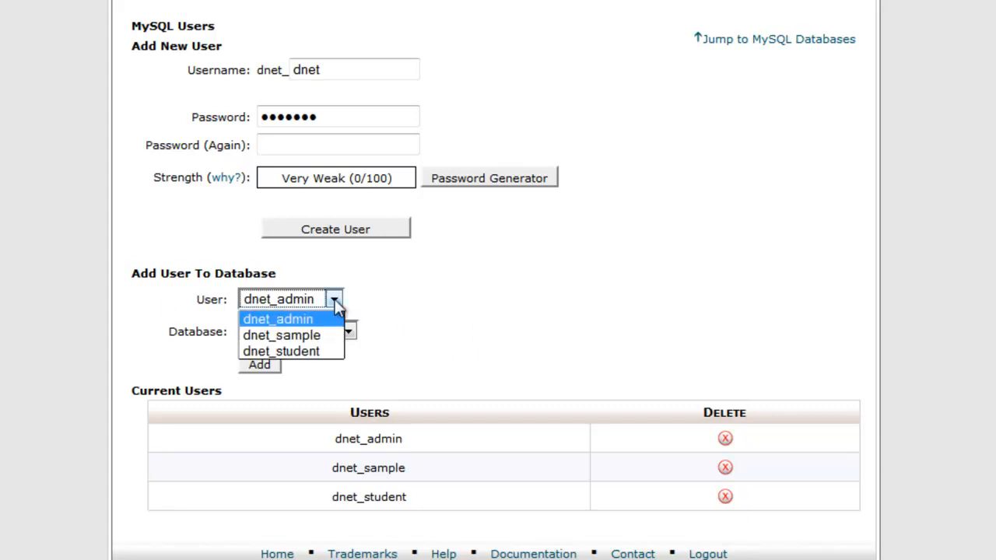
pyautogui.click(281, 334)
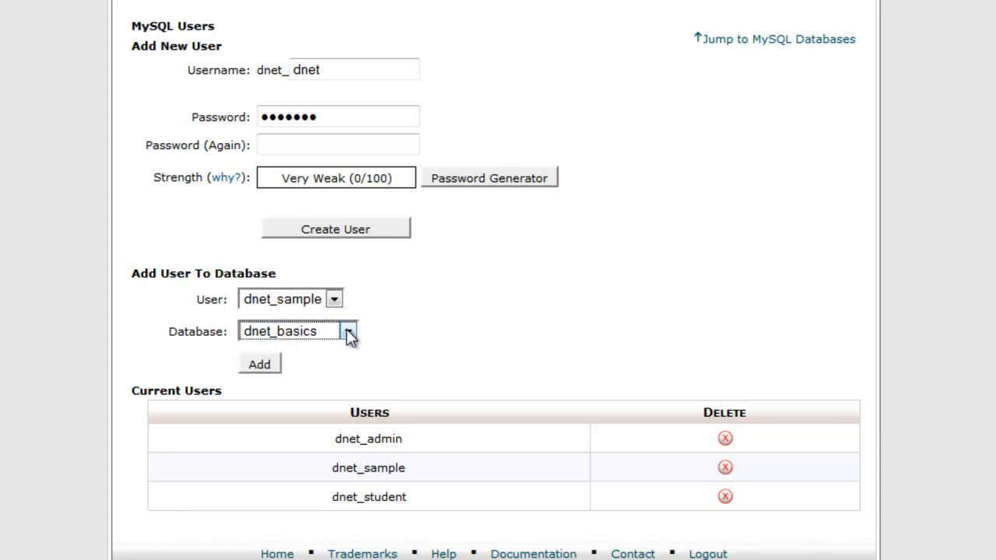
pyautogui.moveTo(273, 373)
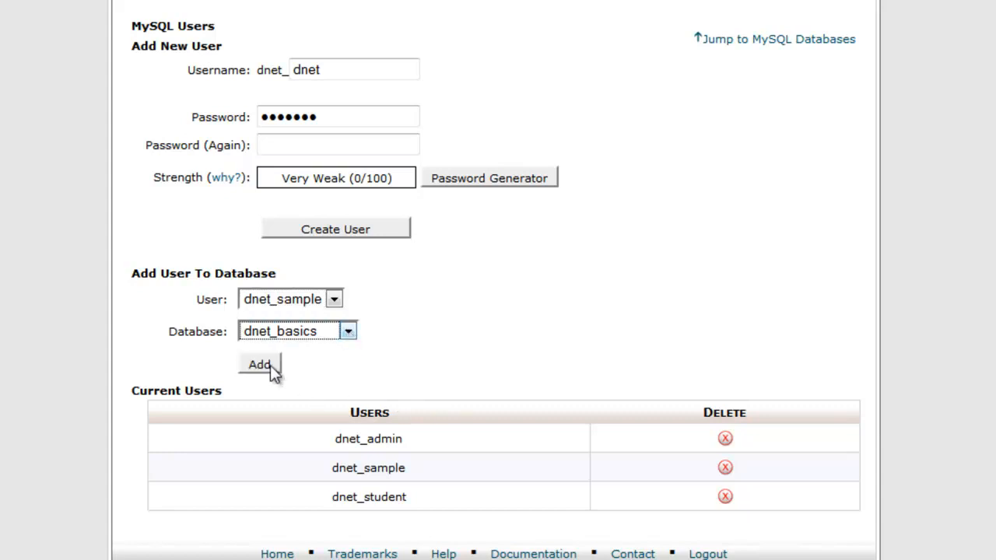
pyautogui.click(259, 364)
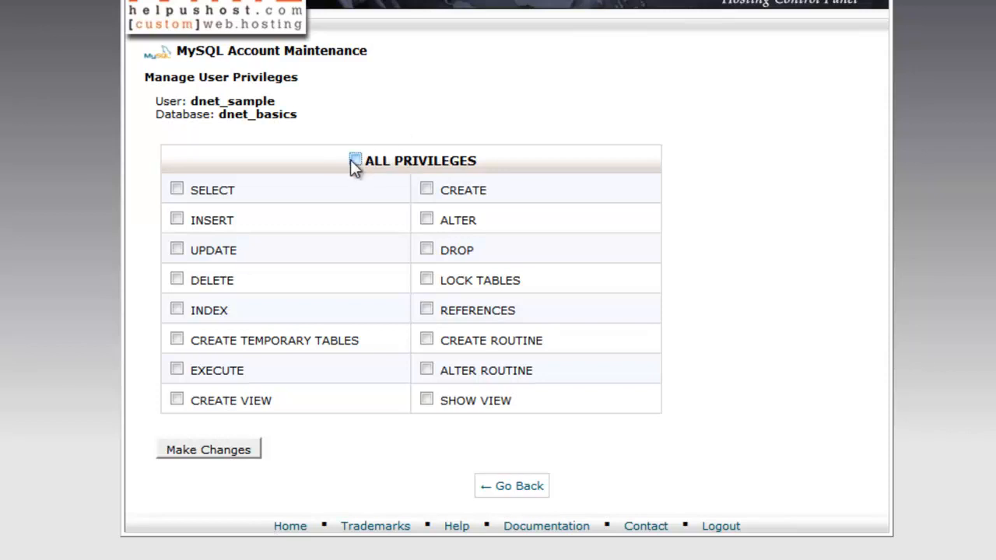
# Step: Tick ALL PRIVILEGES for dnet_sample on dnet_basics
pyautogui.click(355, 161)
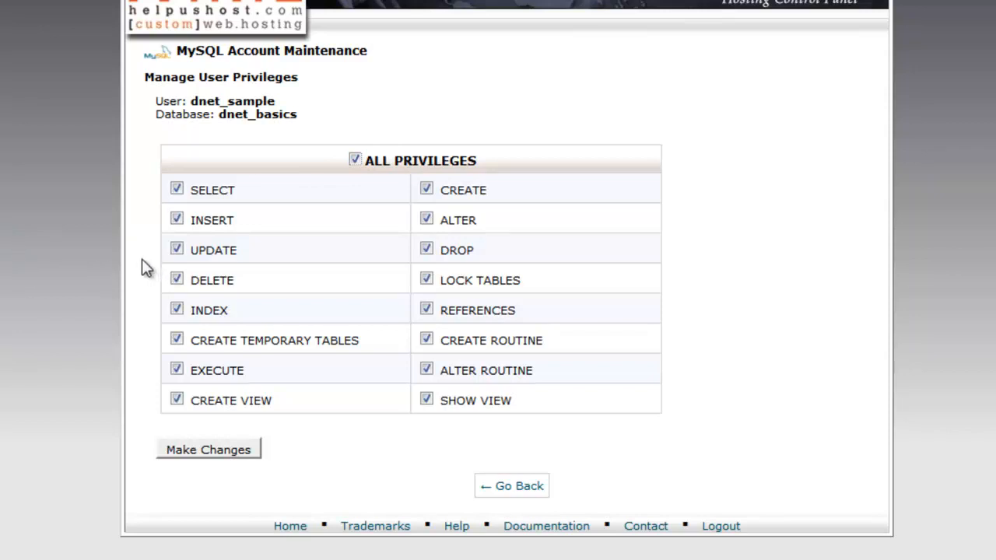
pyautogui.moveTo(171, 329)
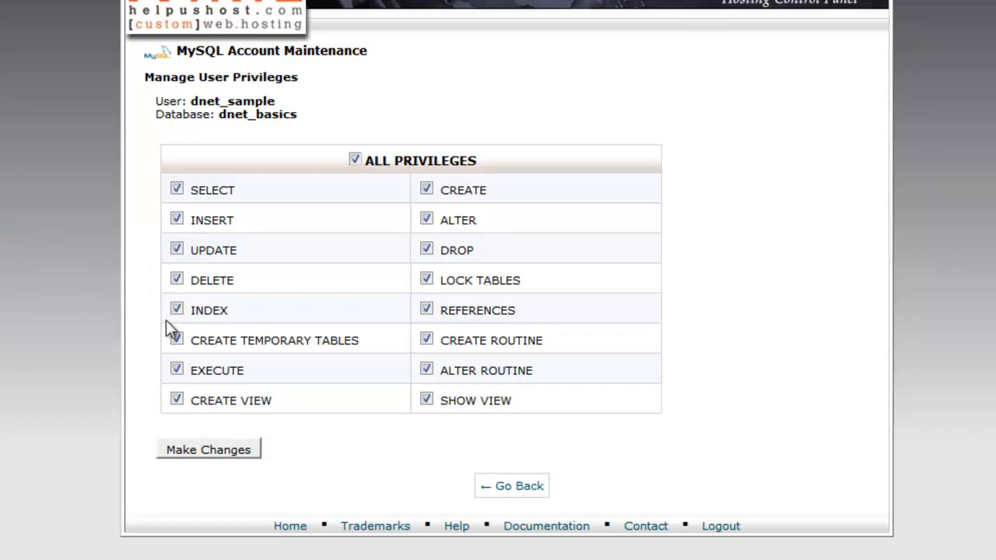
pyautogui.moveTo(475, 280)
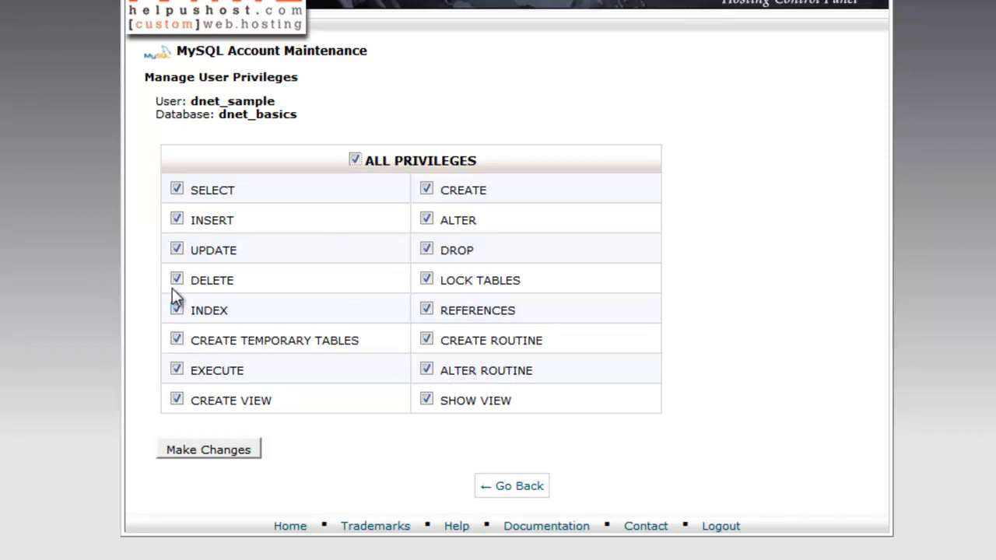
pyautogui.moveTo(107, 429)
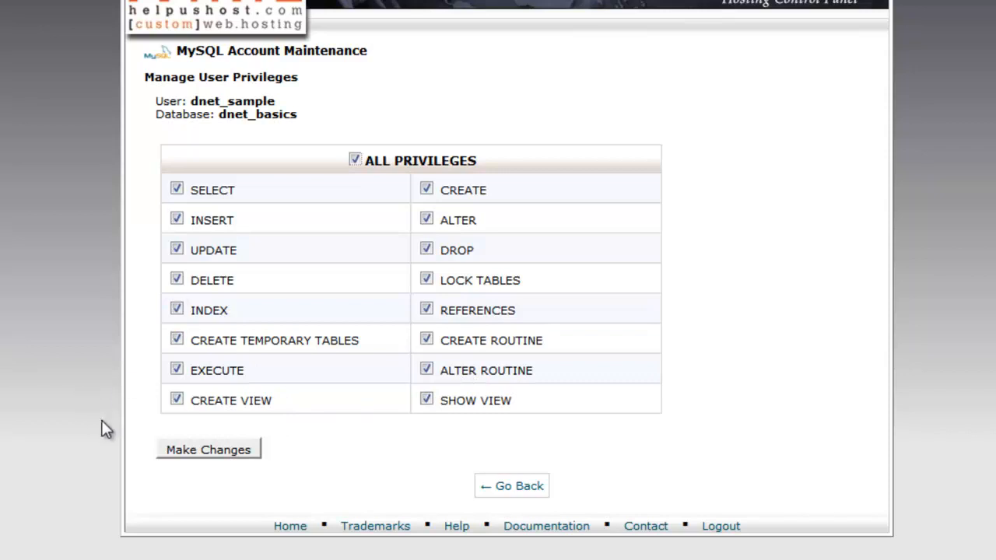
pyautogui.moveTo(105, 381)
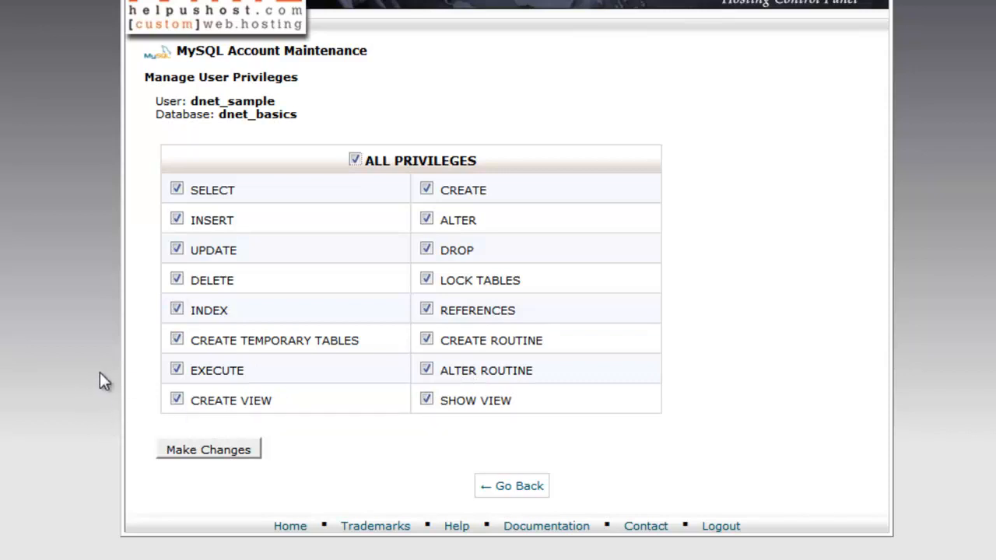
pyautogui.moveTo(4, 376)
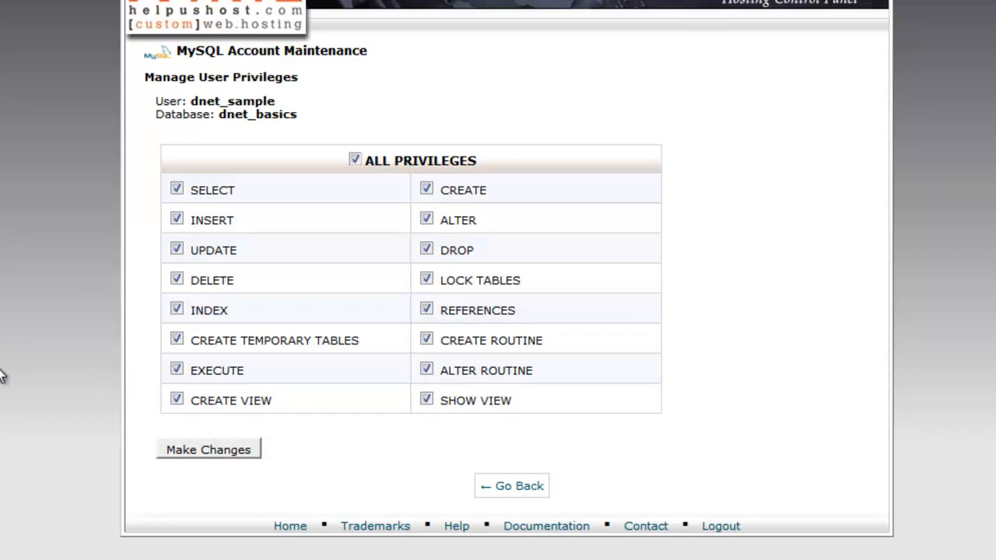
pyautogui.moveTo(136, 390)
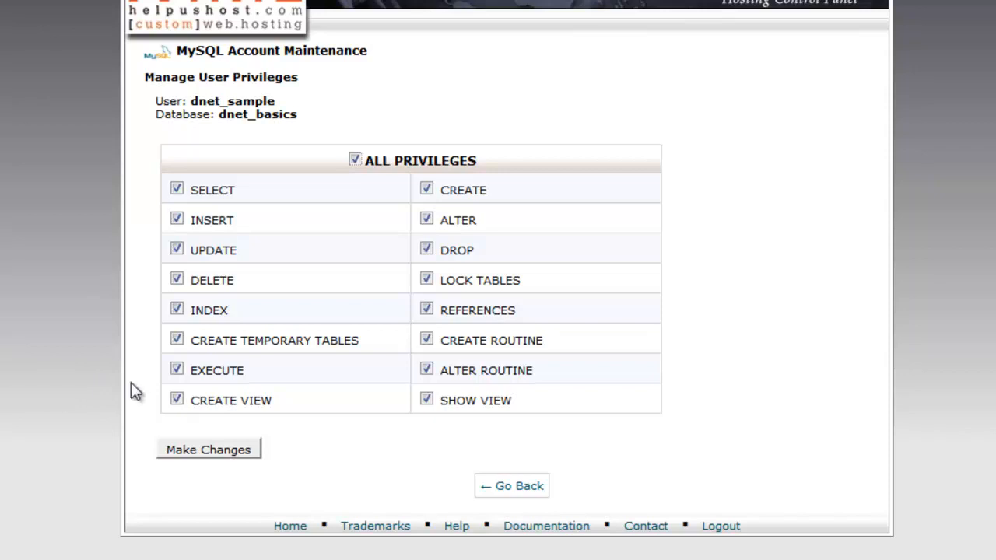
pyautogui.moveTo(117, 336)
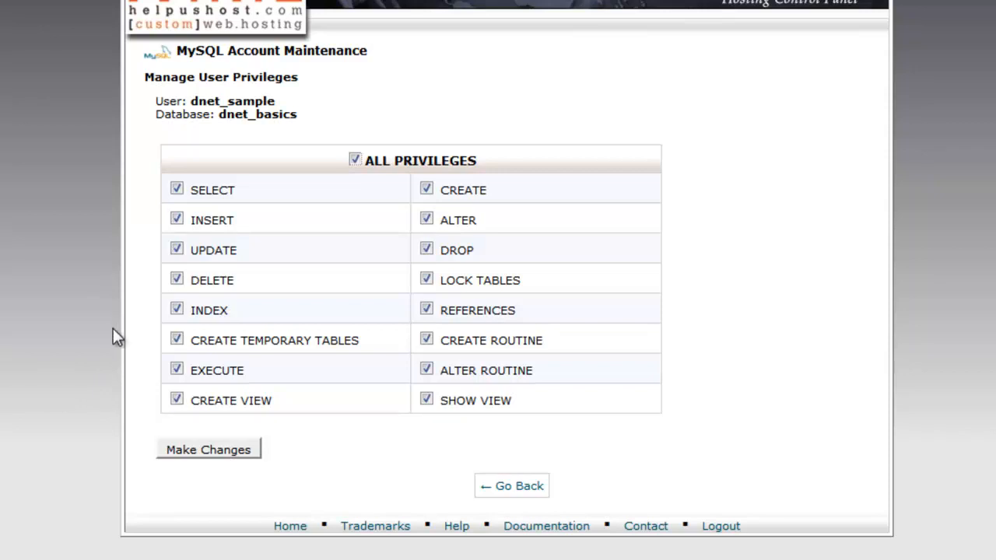
pyautogui.moveTo(117, 268)
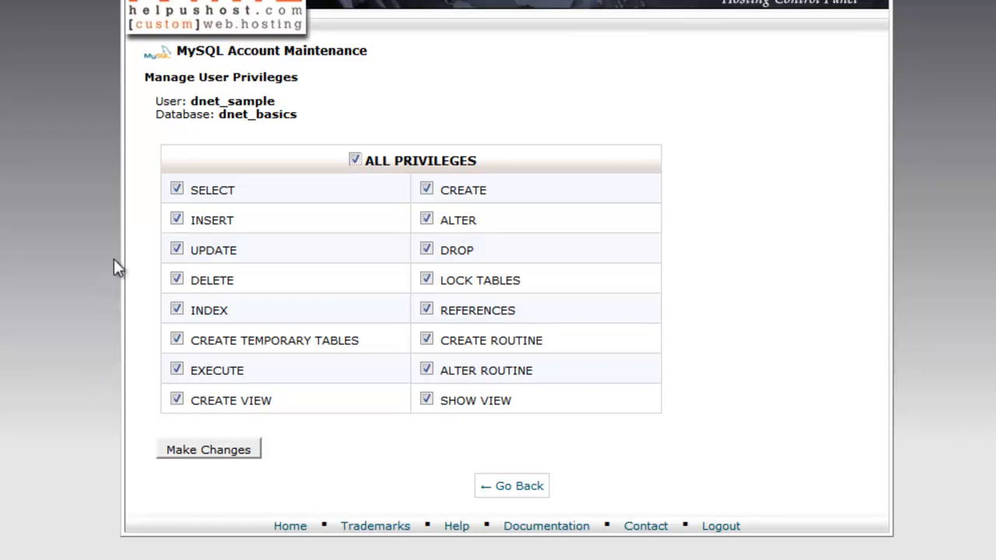
pyautogui.moveTo(139, 183)
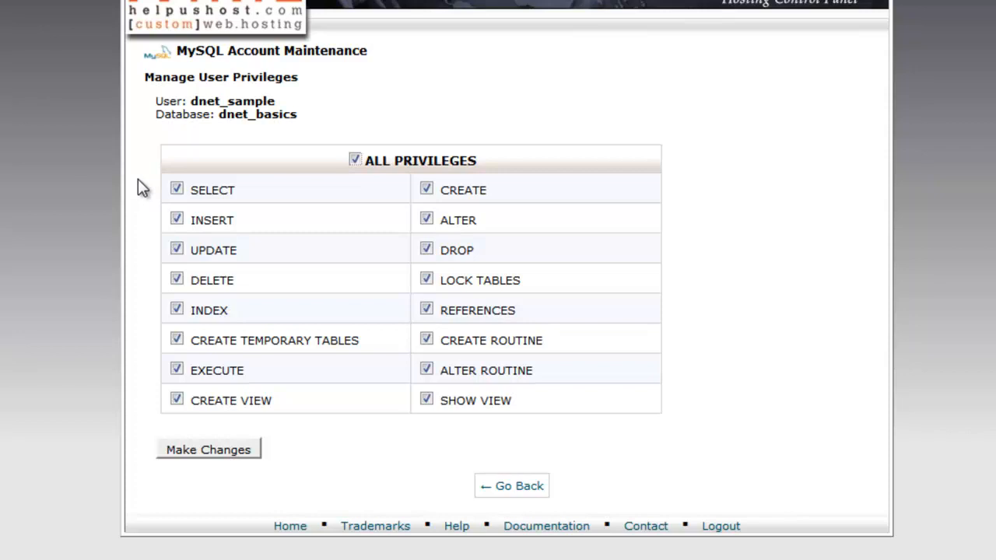
pyautogui.moveTo(381, 370)
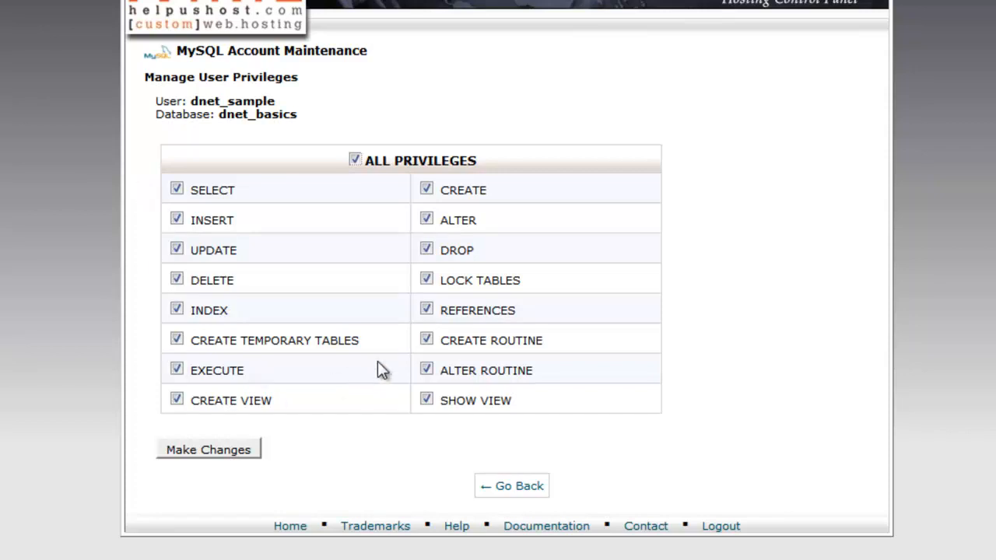
pyautogui.moveTo(249, 432)
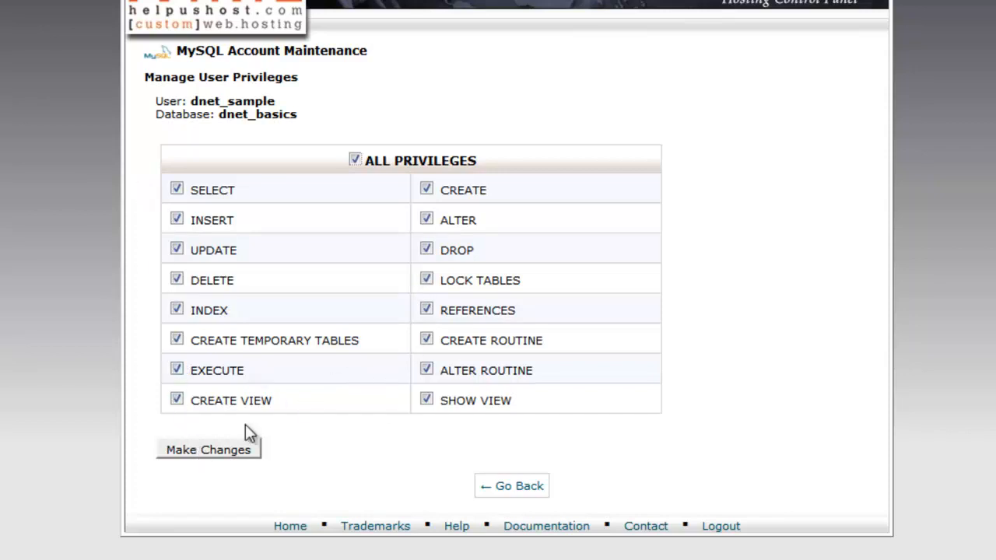
pyautogui.moveTo(222, 458)
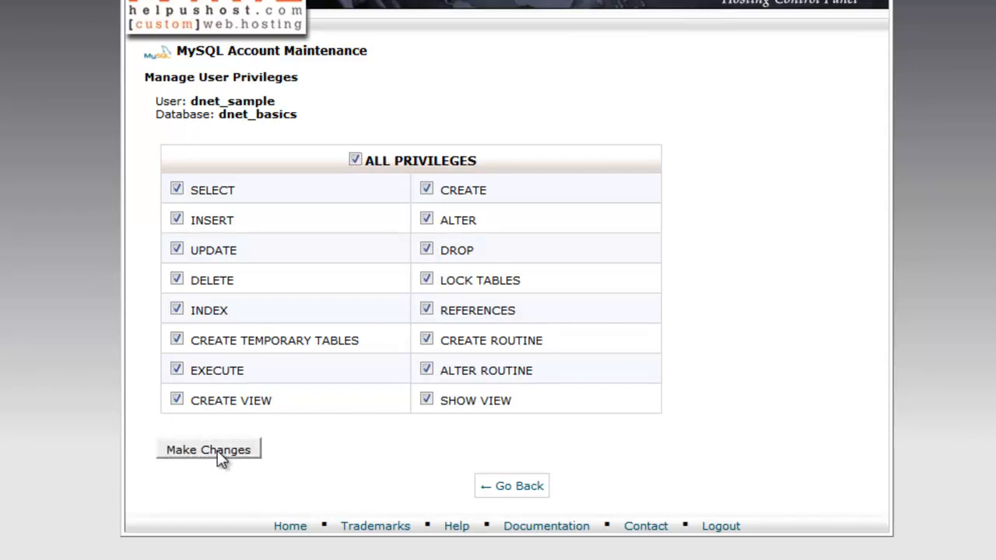
# Step: Save all privileges for dnet_sample on dnet_basics, then go back to the cPanel home page
pyautogui.click(208, 450)
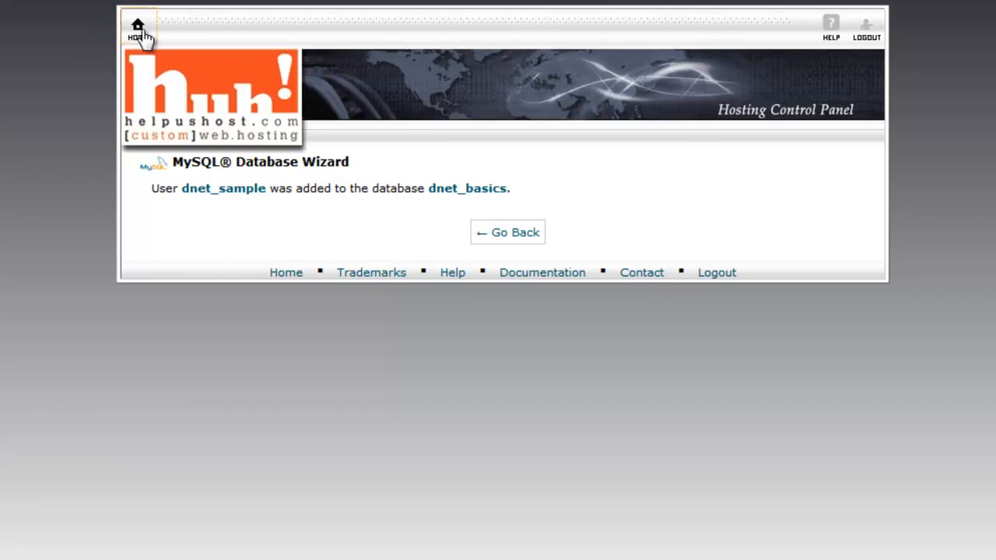
pyautogui.click(138, 28)
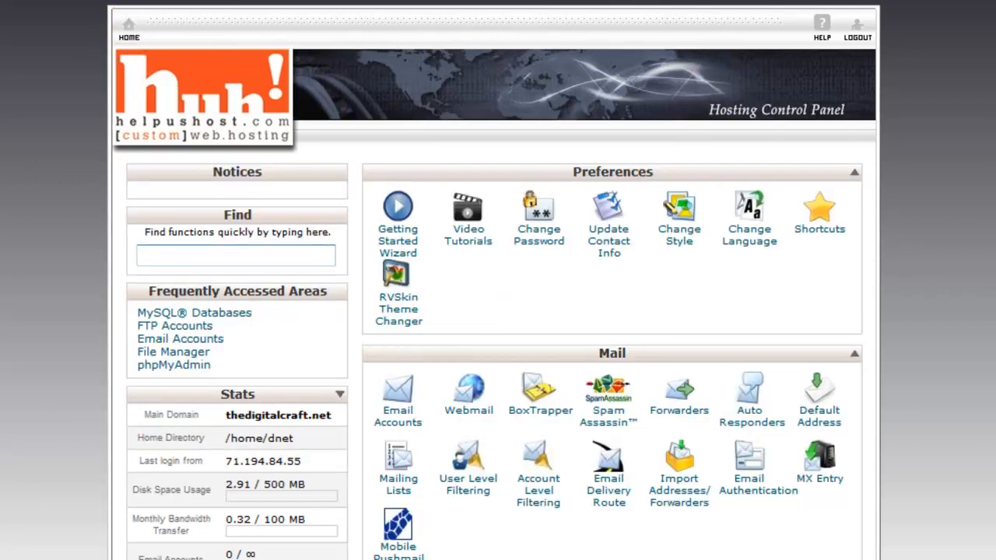
pyautogui.scroll(-3)
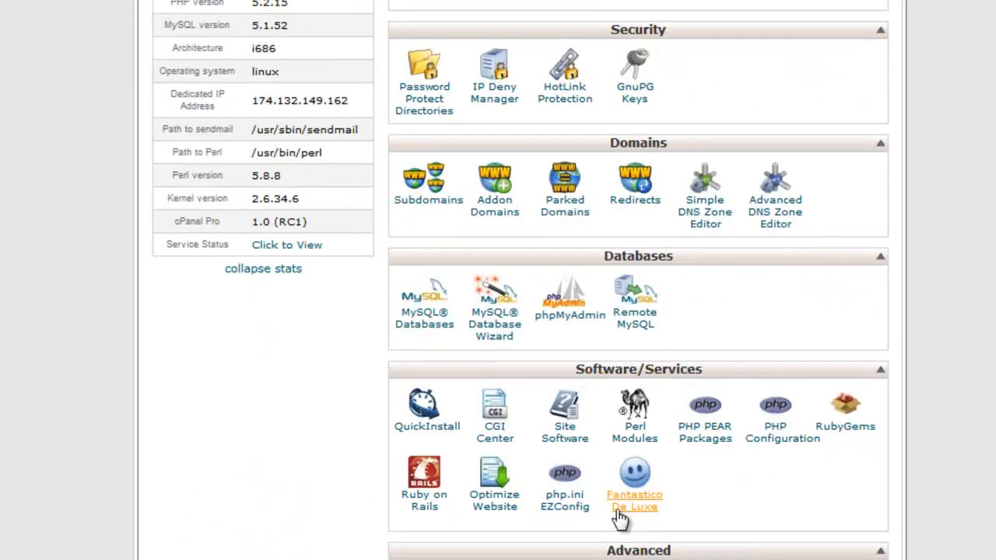
pyautogui.moveTo(486, 325)
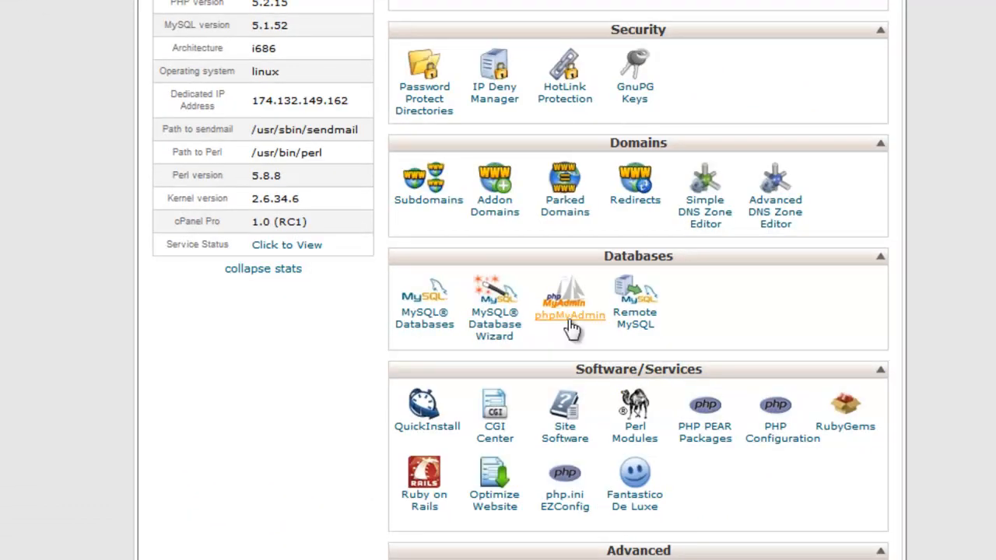
pyautogui.moveTo(582, 326)
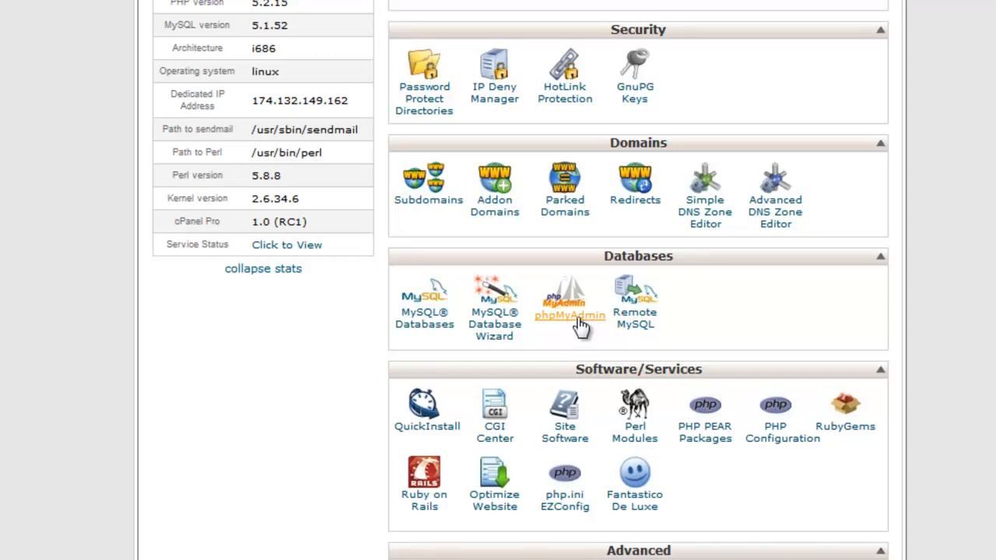
# Step: Launch phpMyAdmin from cPanel's Databases section and select the dnet_vidBasics database
pyautogui.click(569, 315)
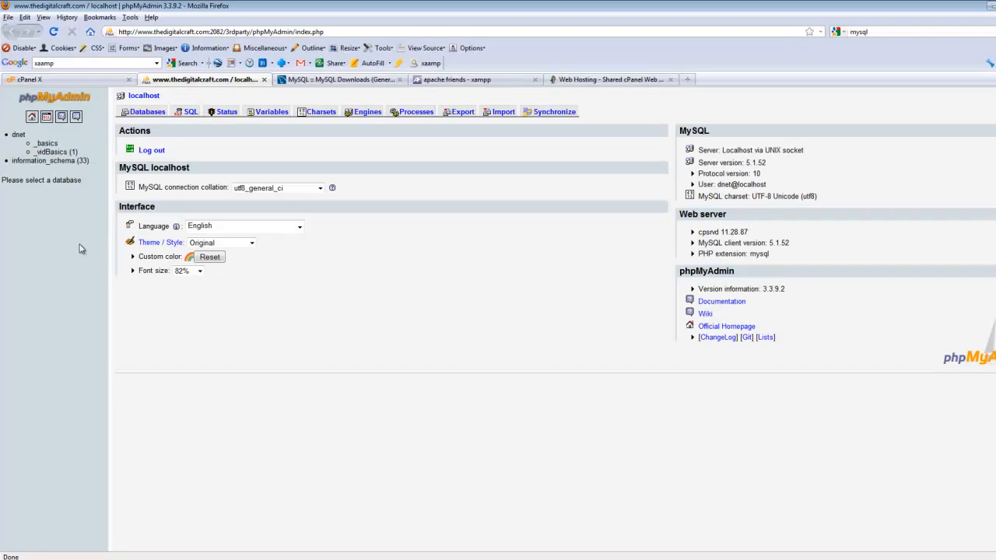
pyautogui.moveTo(87, 228)
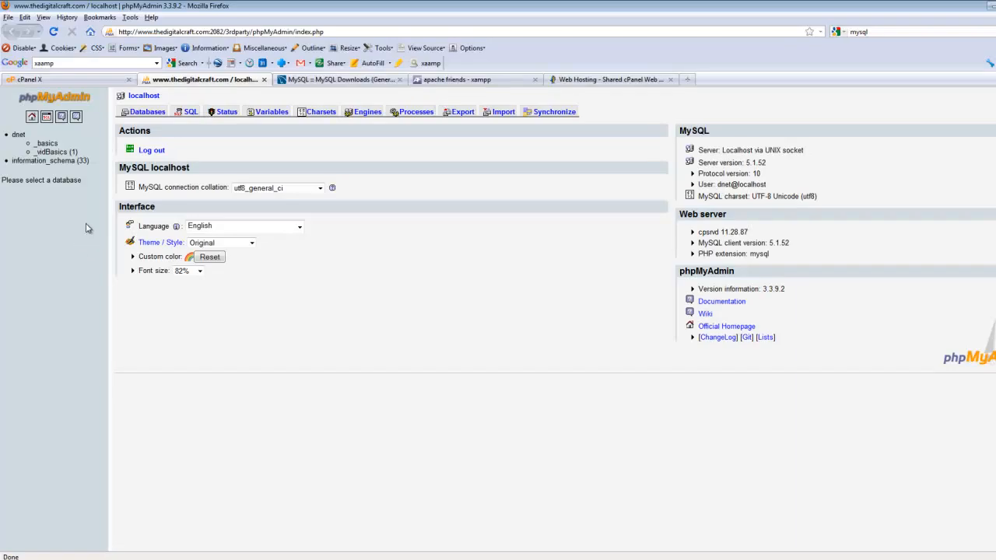
pyautogui.moveTo(89, 248)
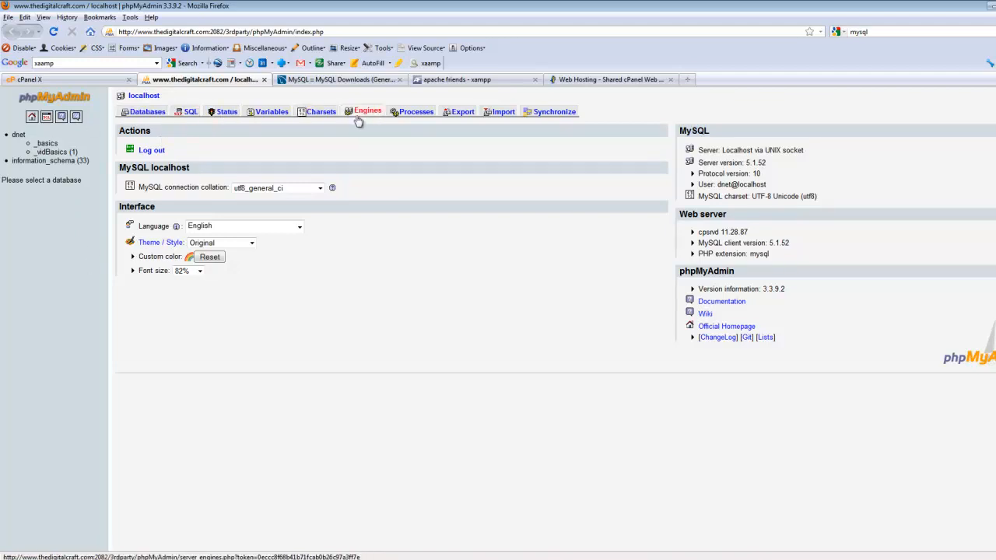
pyautogui.click(56, 150)
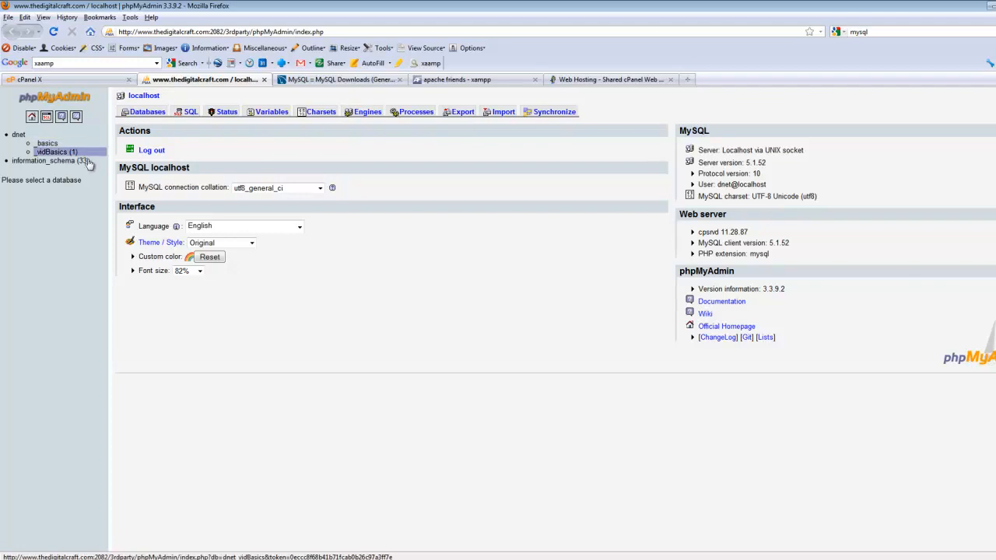